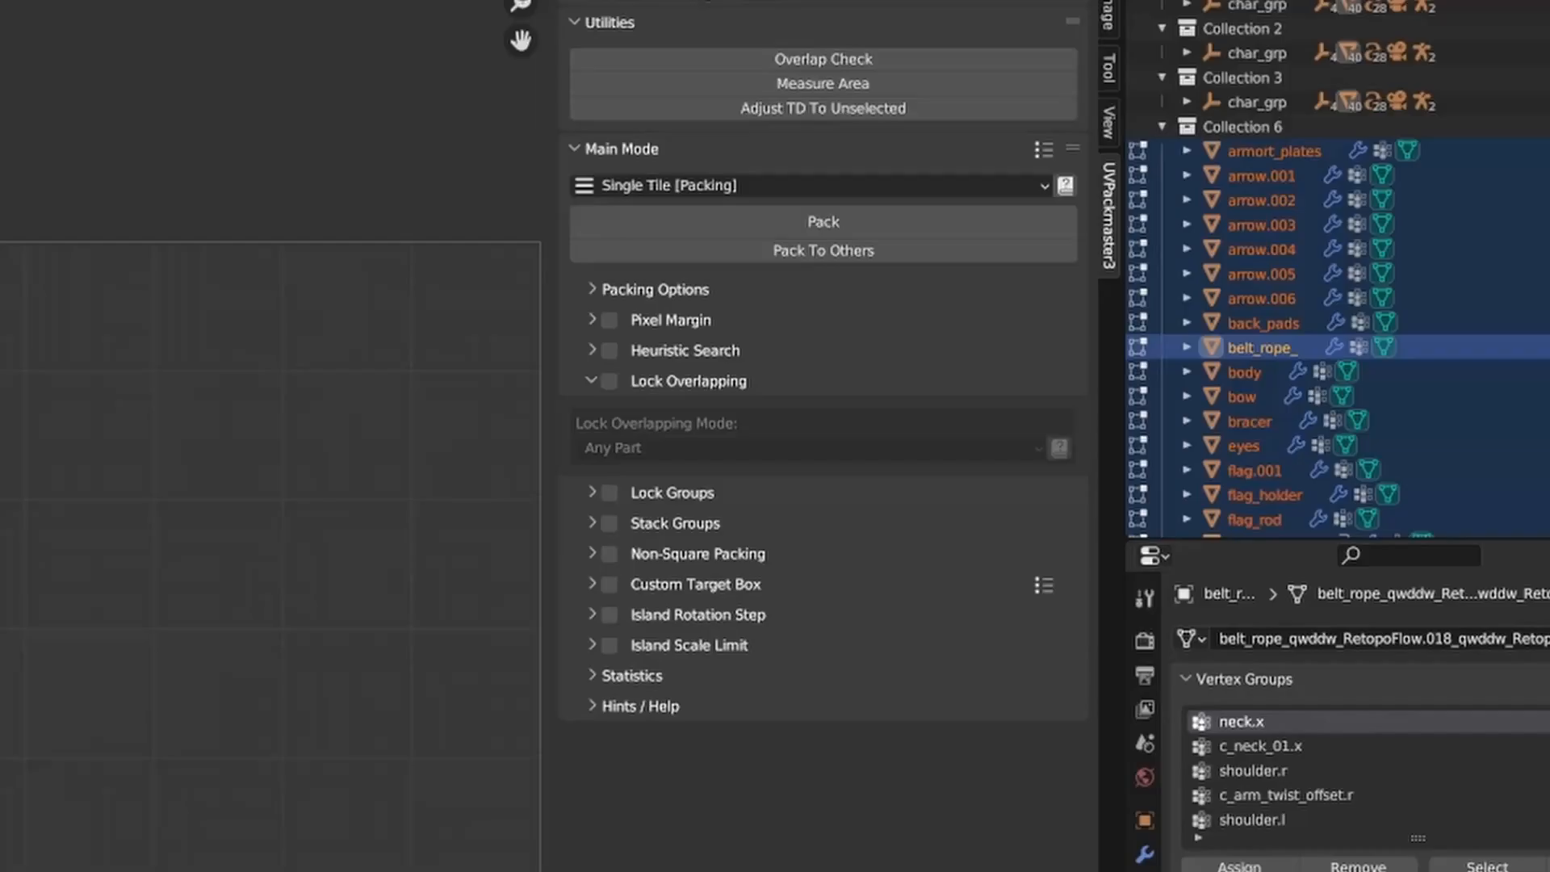
mouse_move(785, 440)
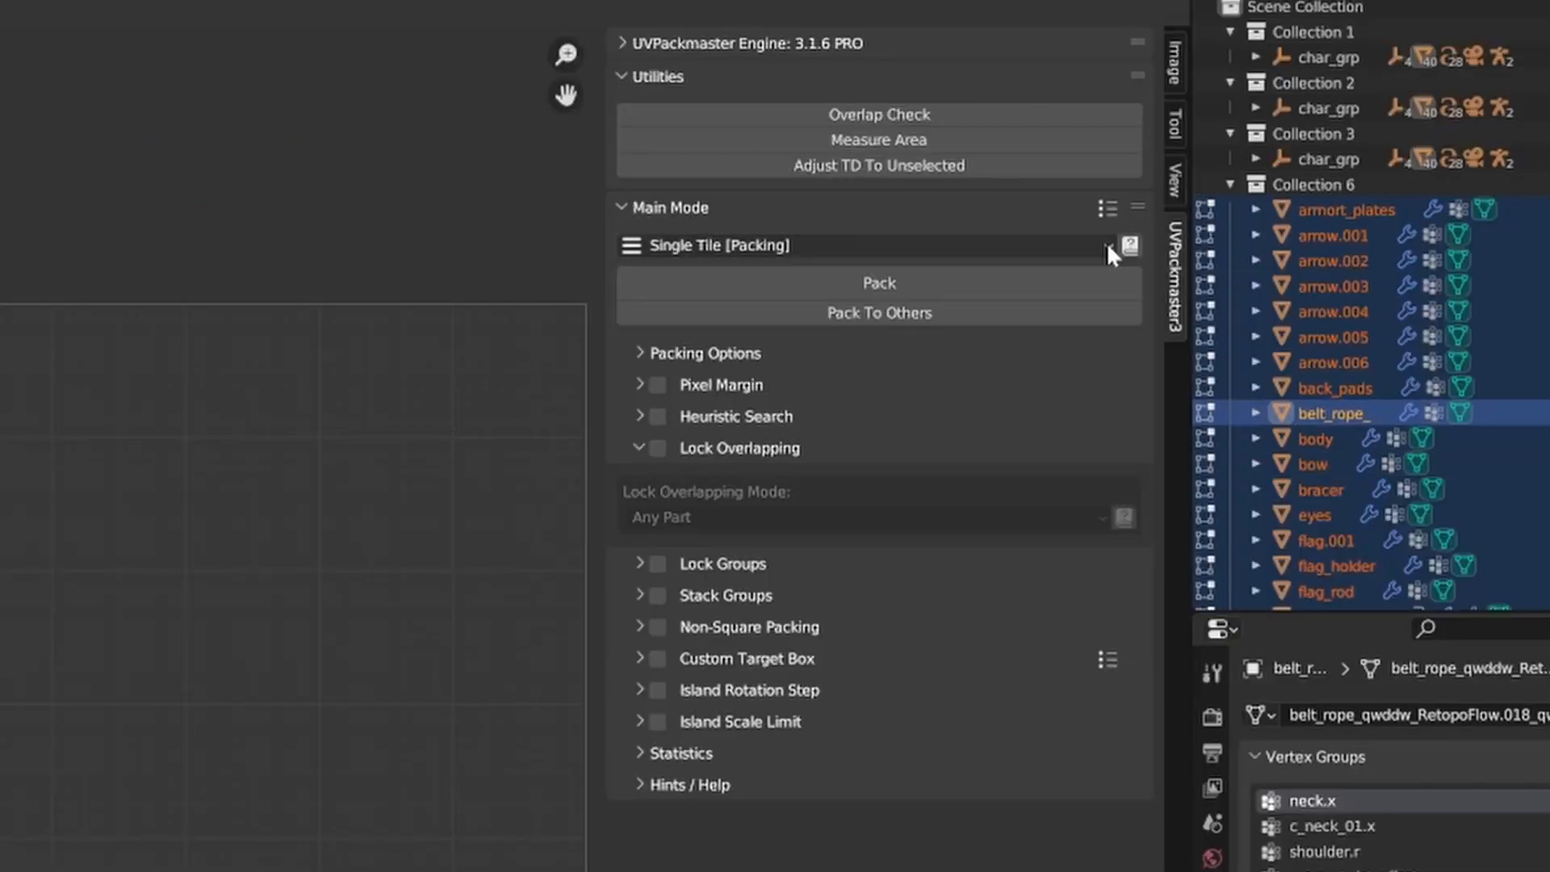
mouse_move(893, 549)
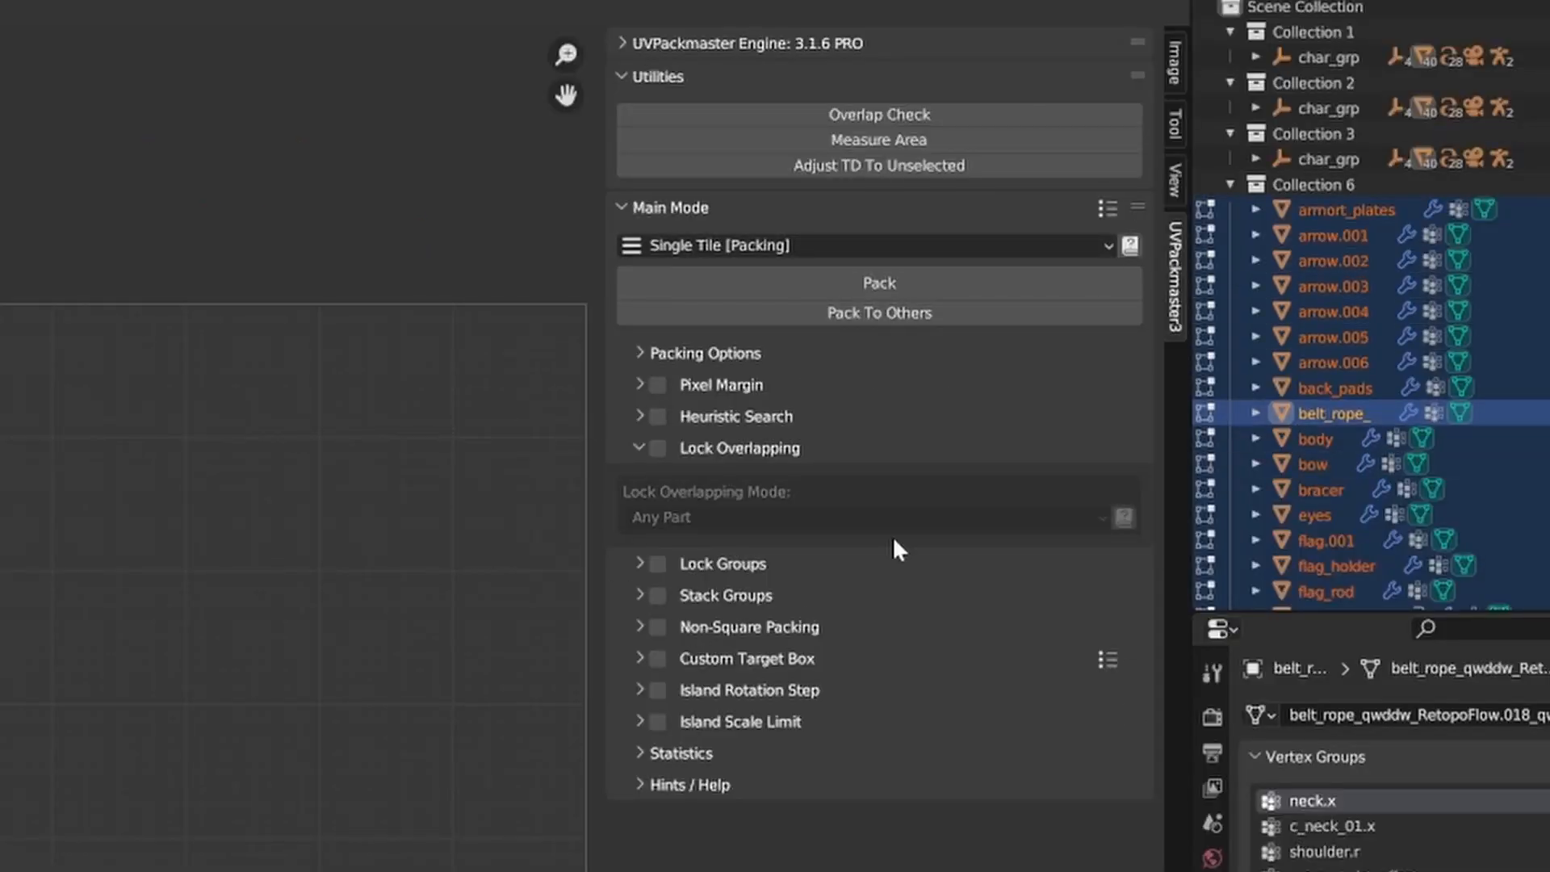
mouse_move(901, 488)
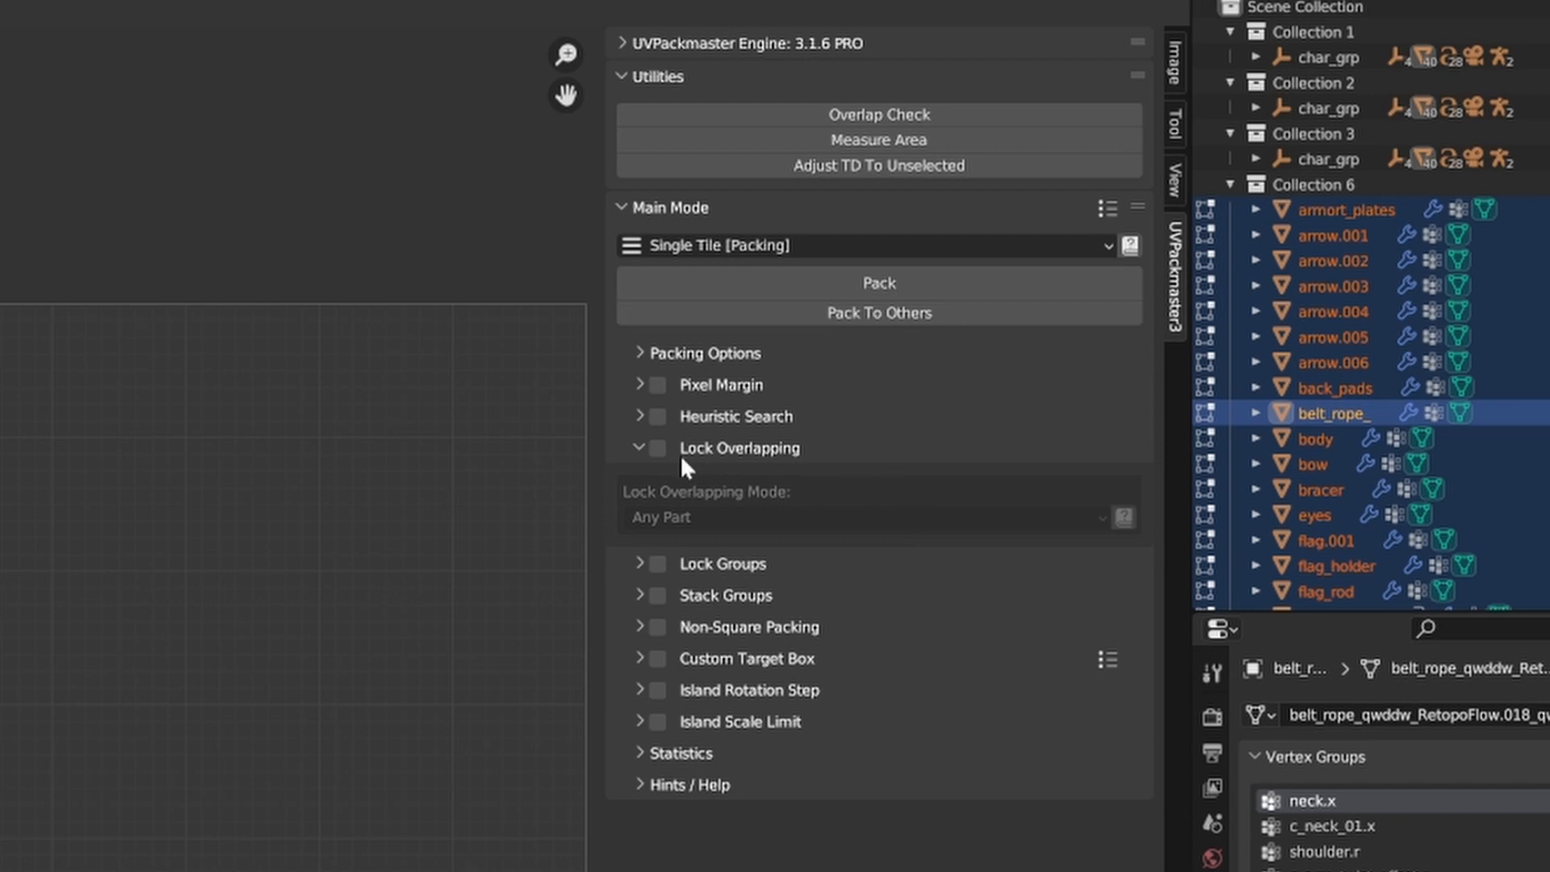
Step: Enable Lock Overlapping in the UVPackmaster3 panel so overlapping islands stay locked
left_click(657, 448)
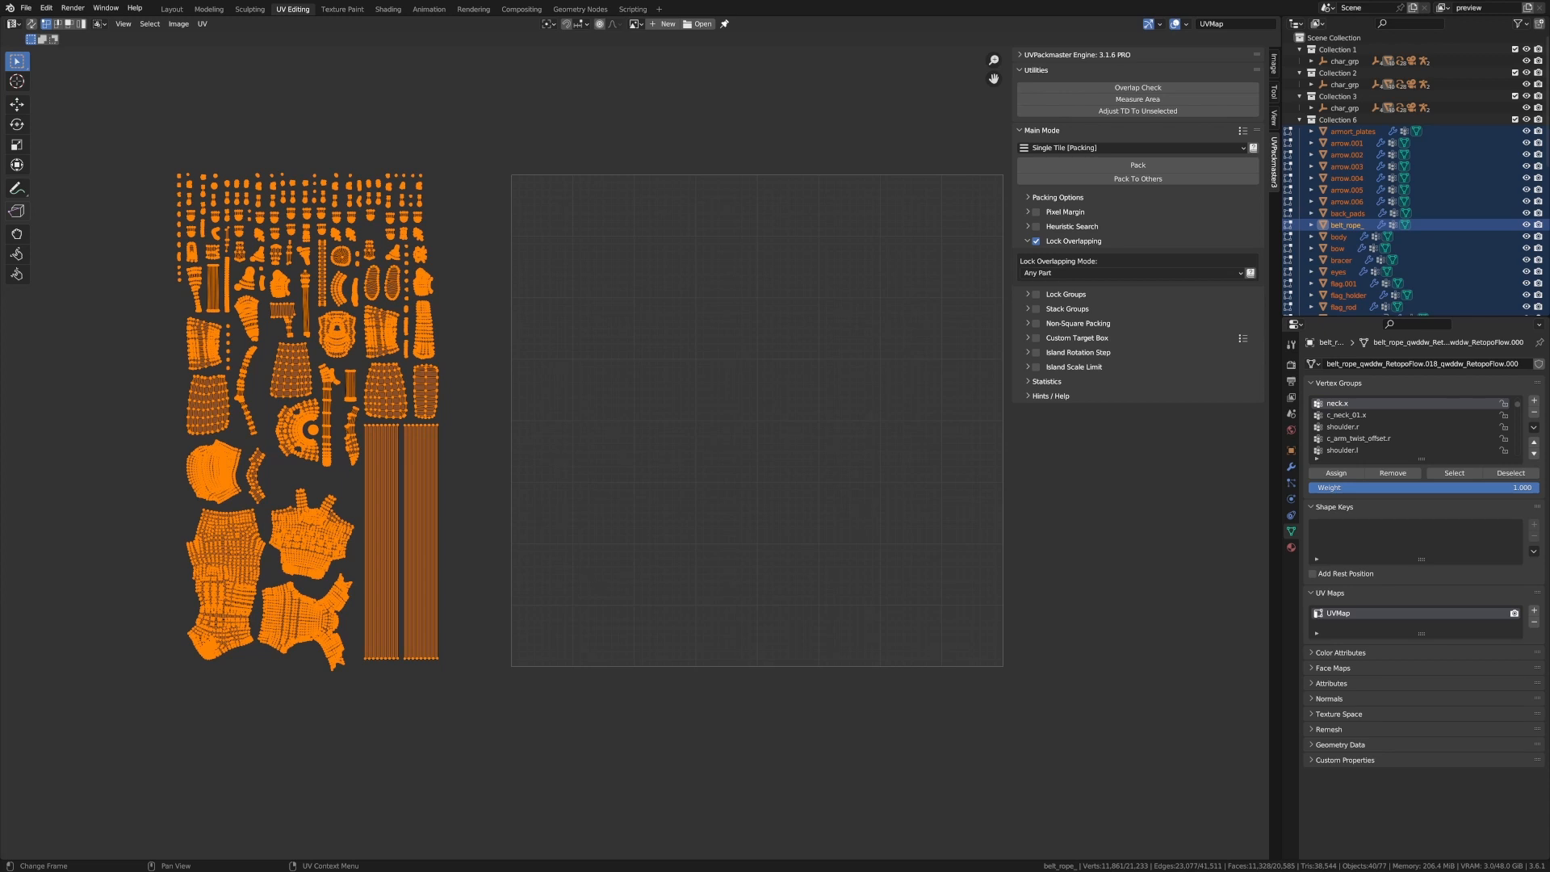
left_click(1136, 273)
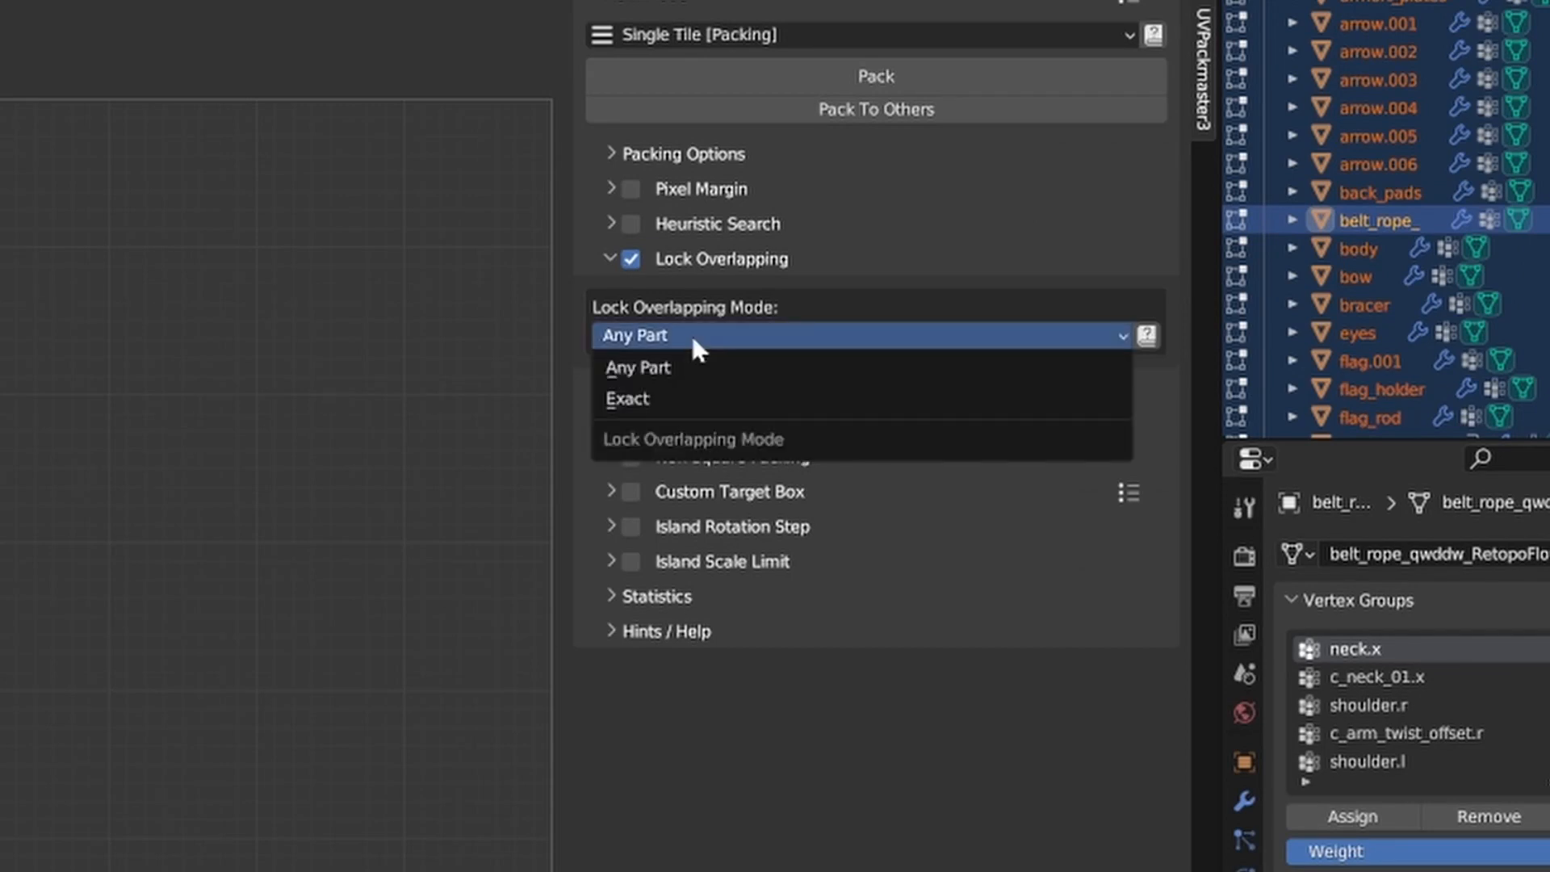
mouse_move(692, 399)
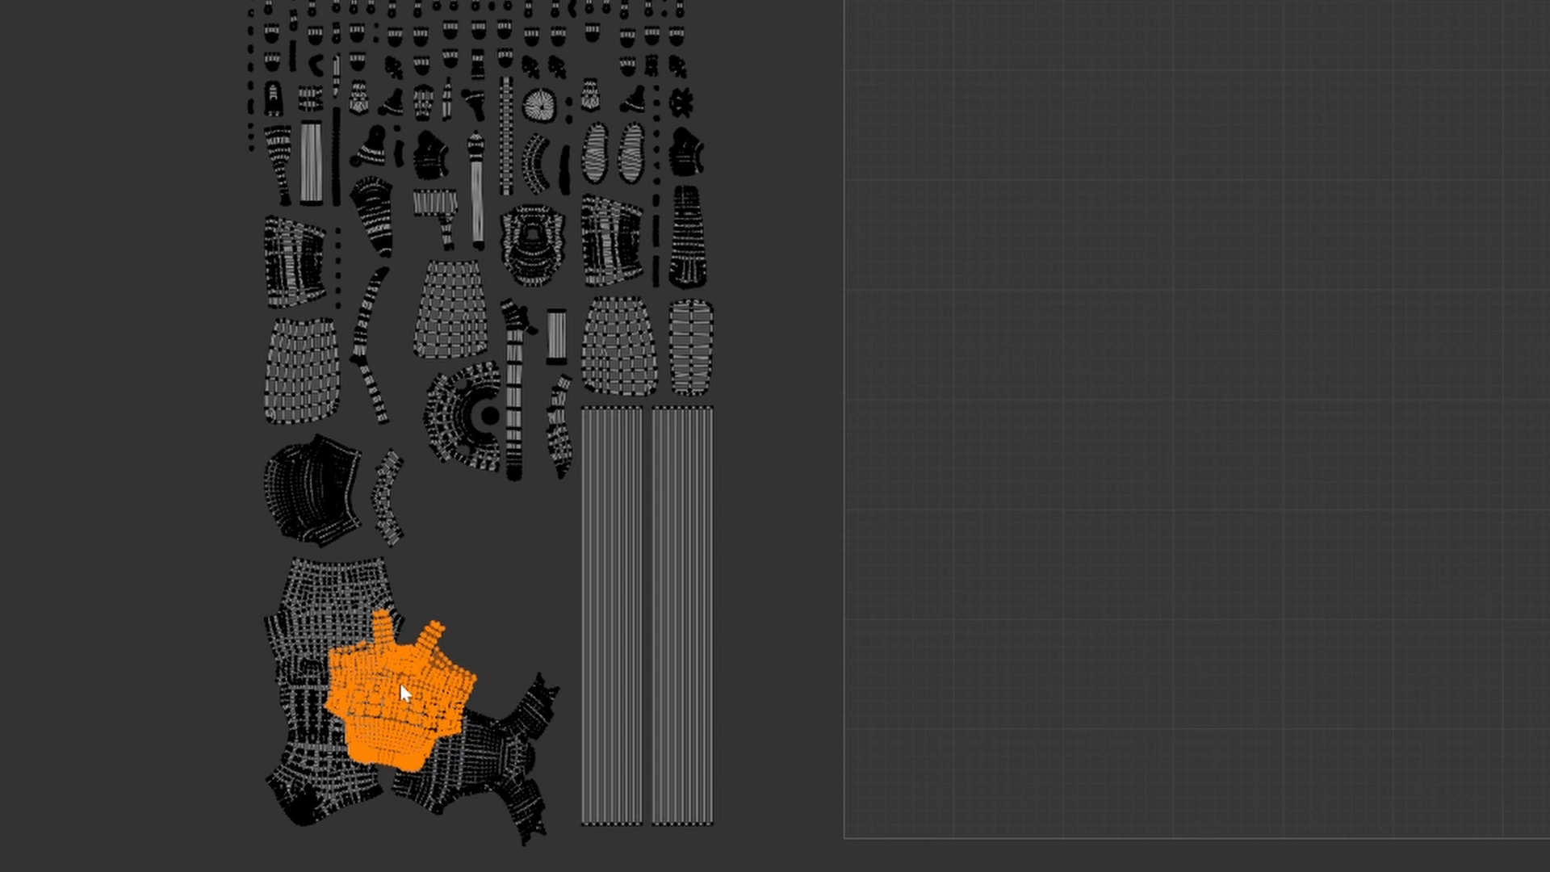
left_click(319, 499)
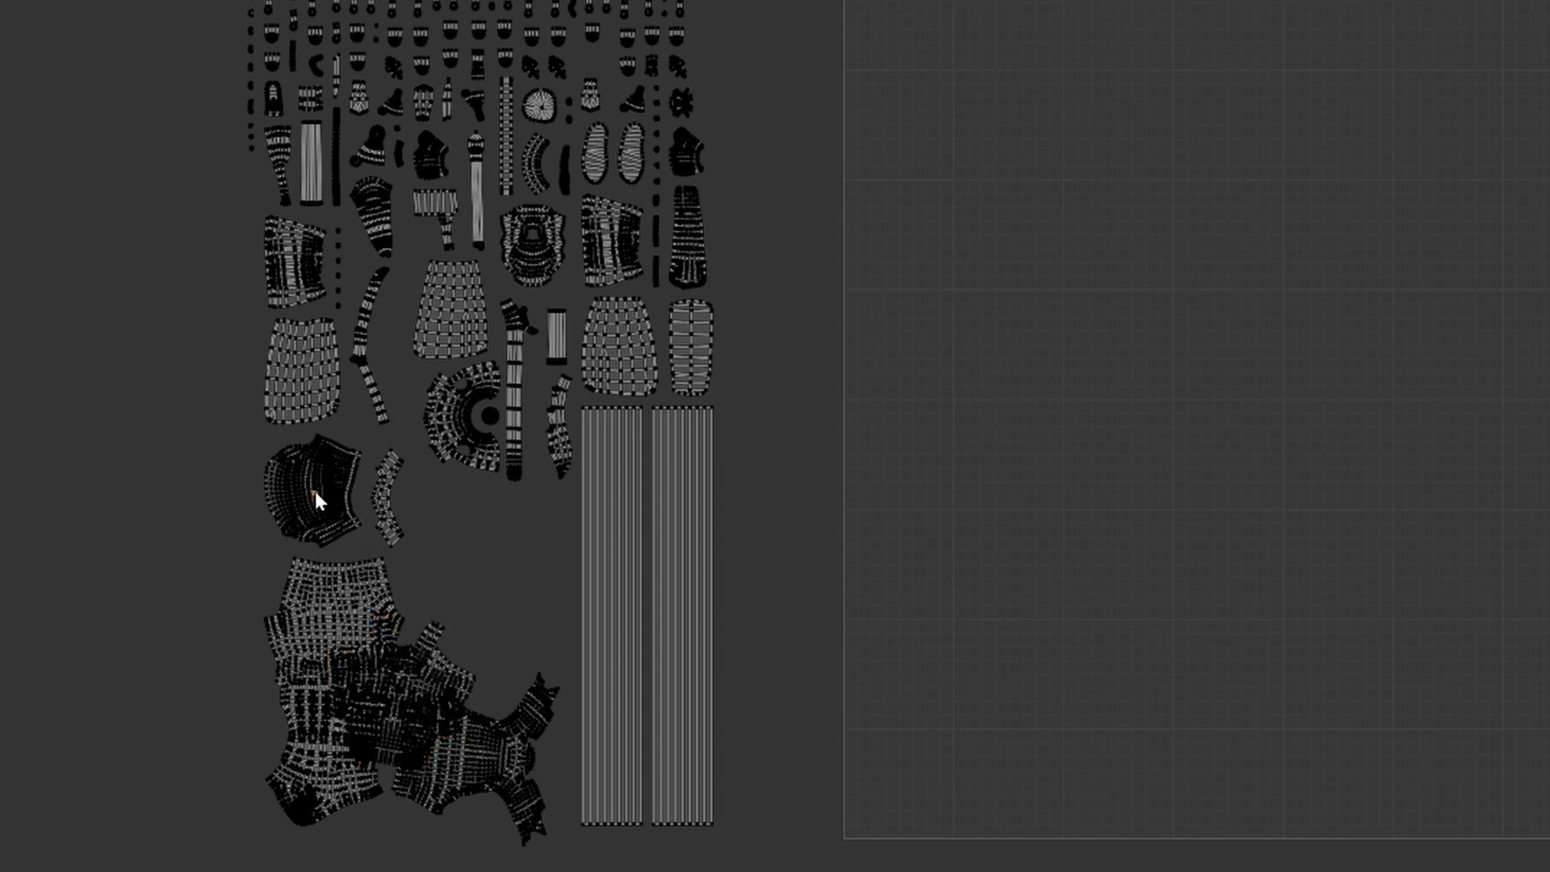
left_click(314, 498)
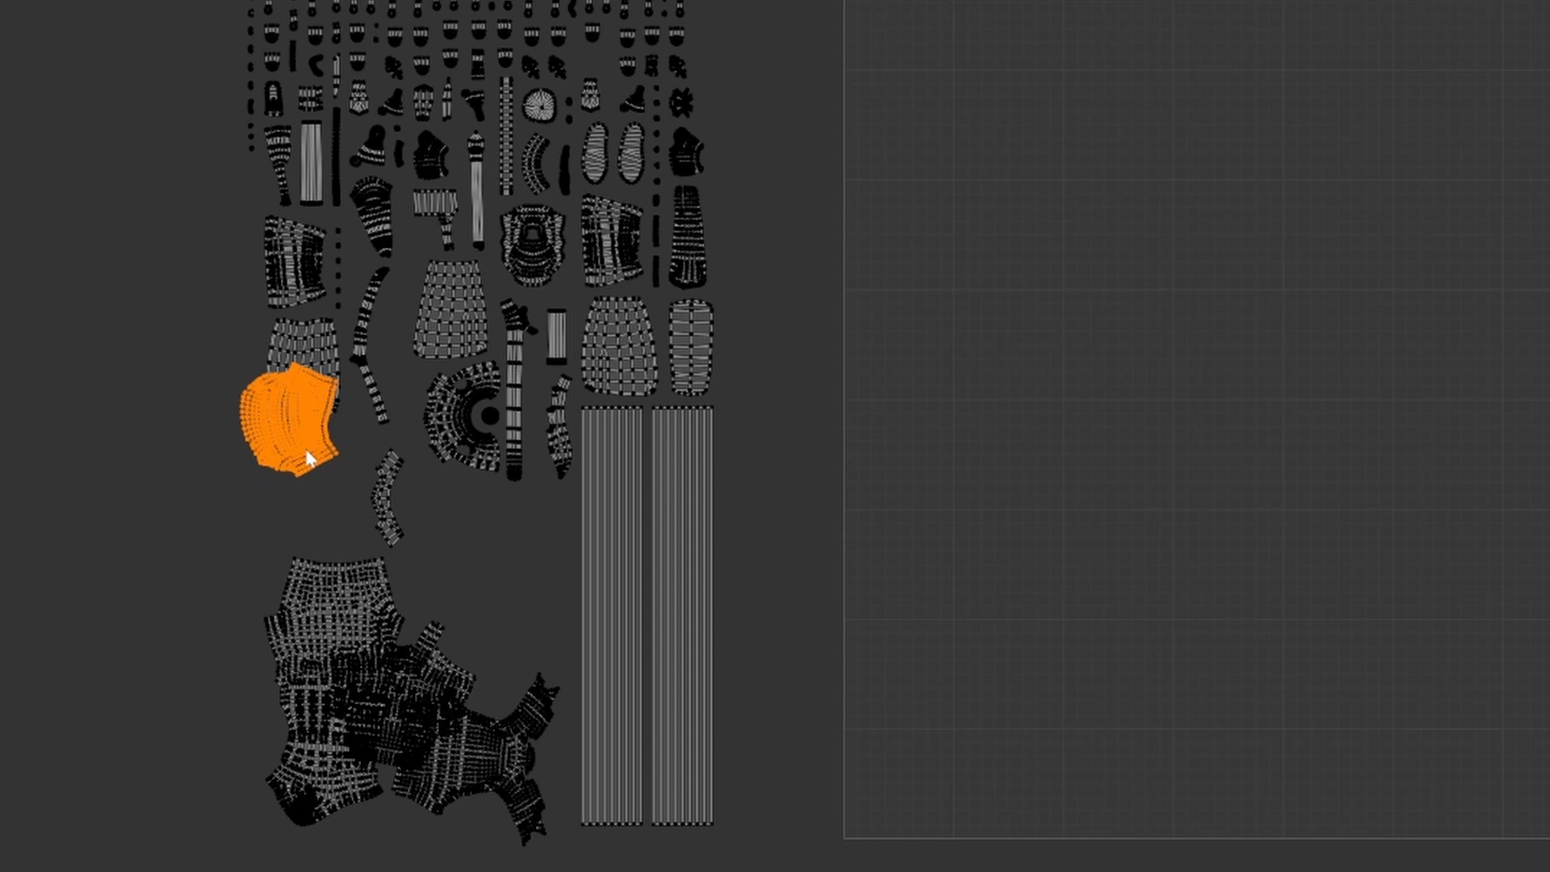
mouse_move(460, 756)
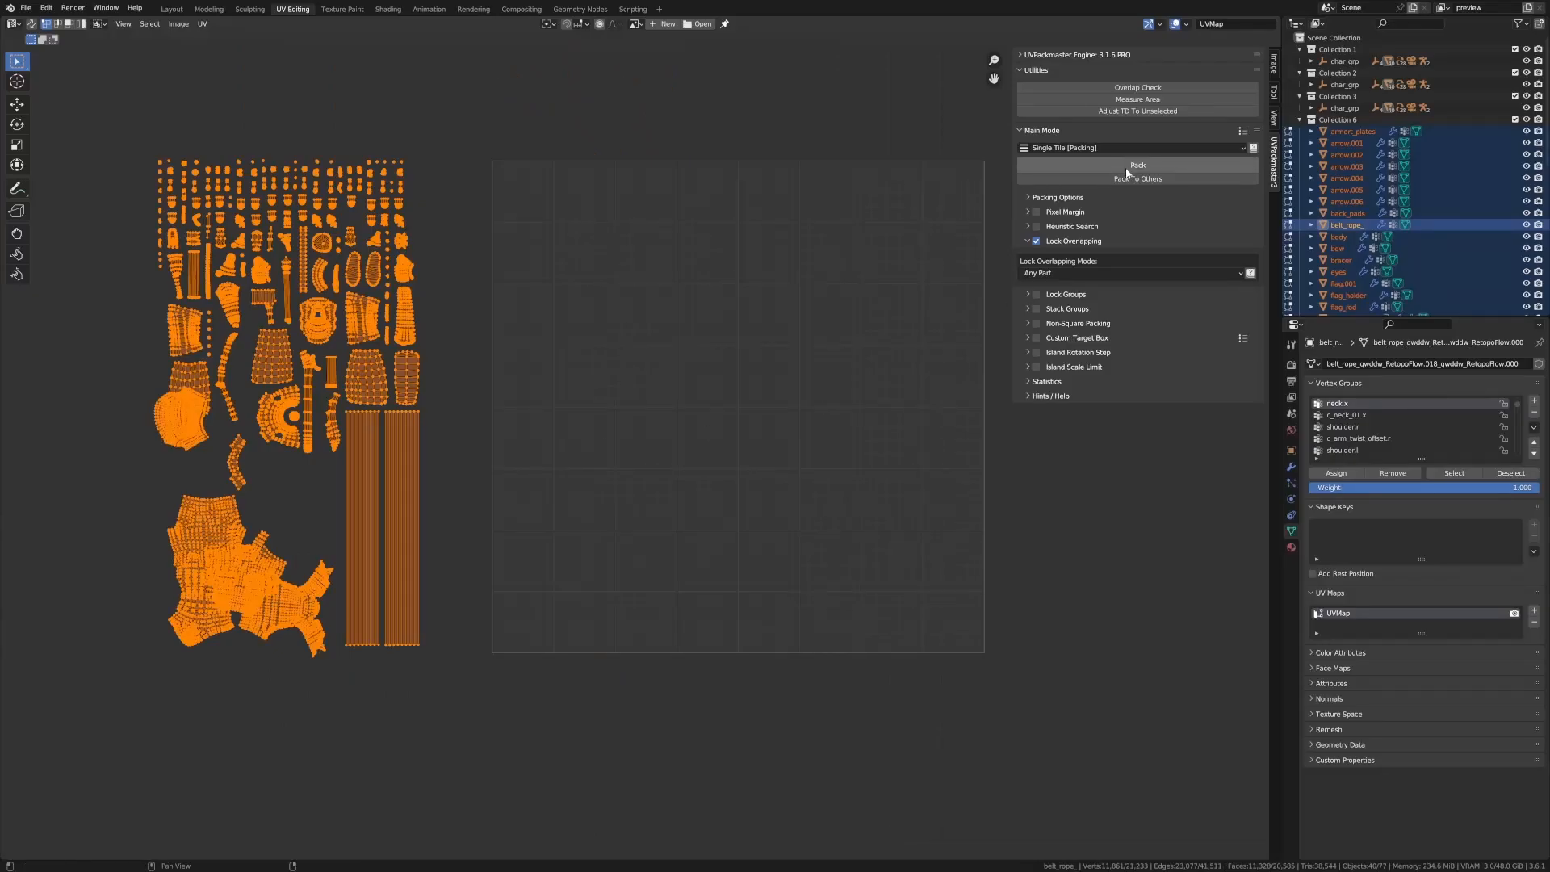
Step: Pack all character UV islands into the single tile with overlap locking on Any Part
left_click(1136, 165)
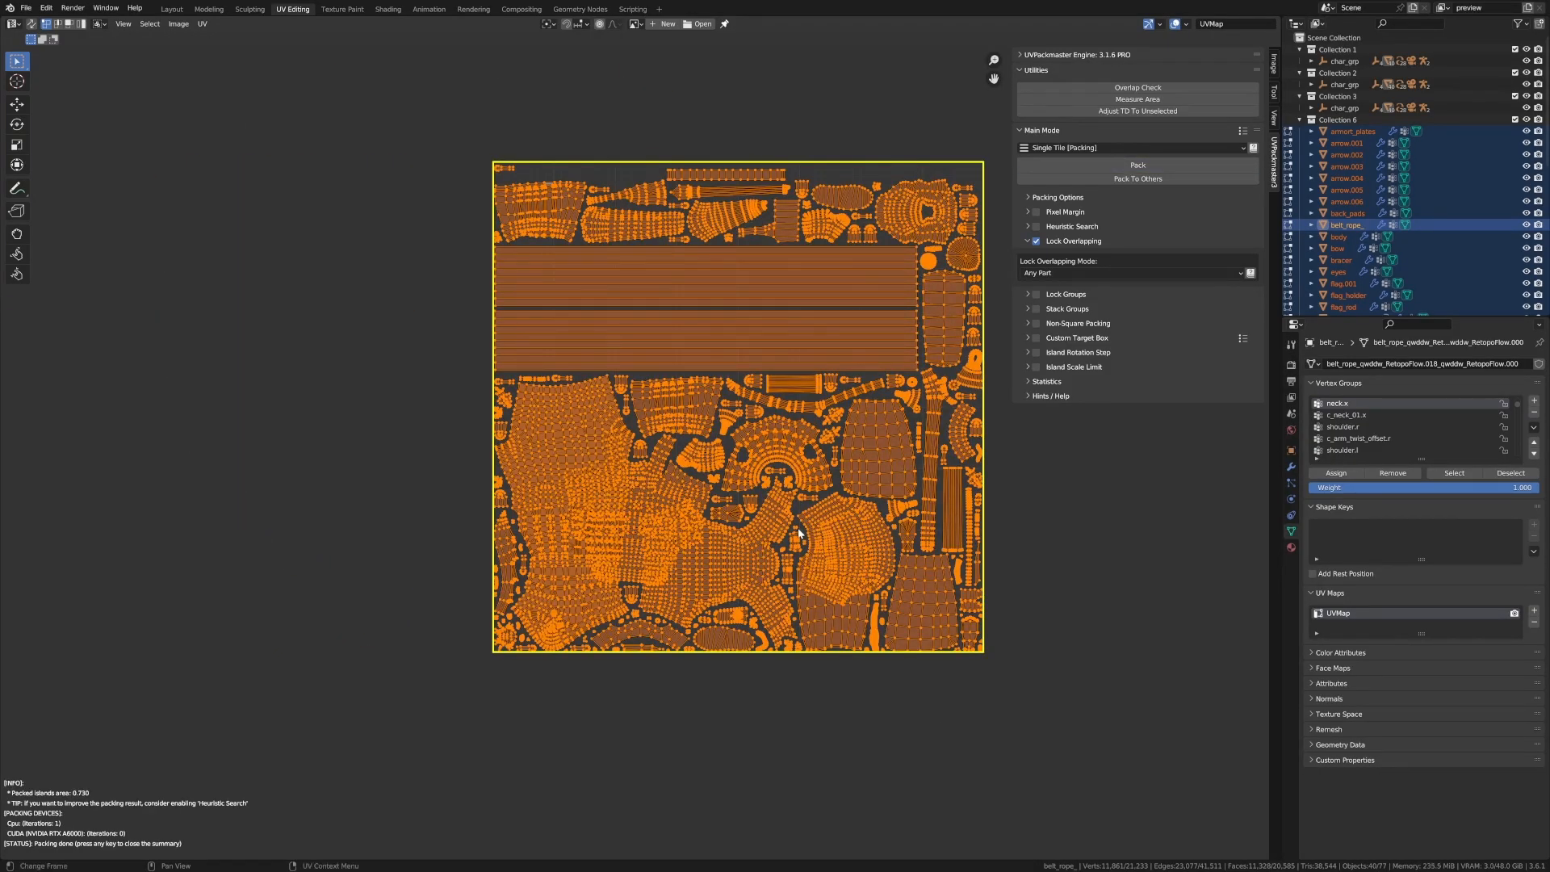
mouse_move(601, 457)
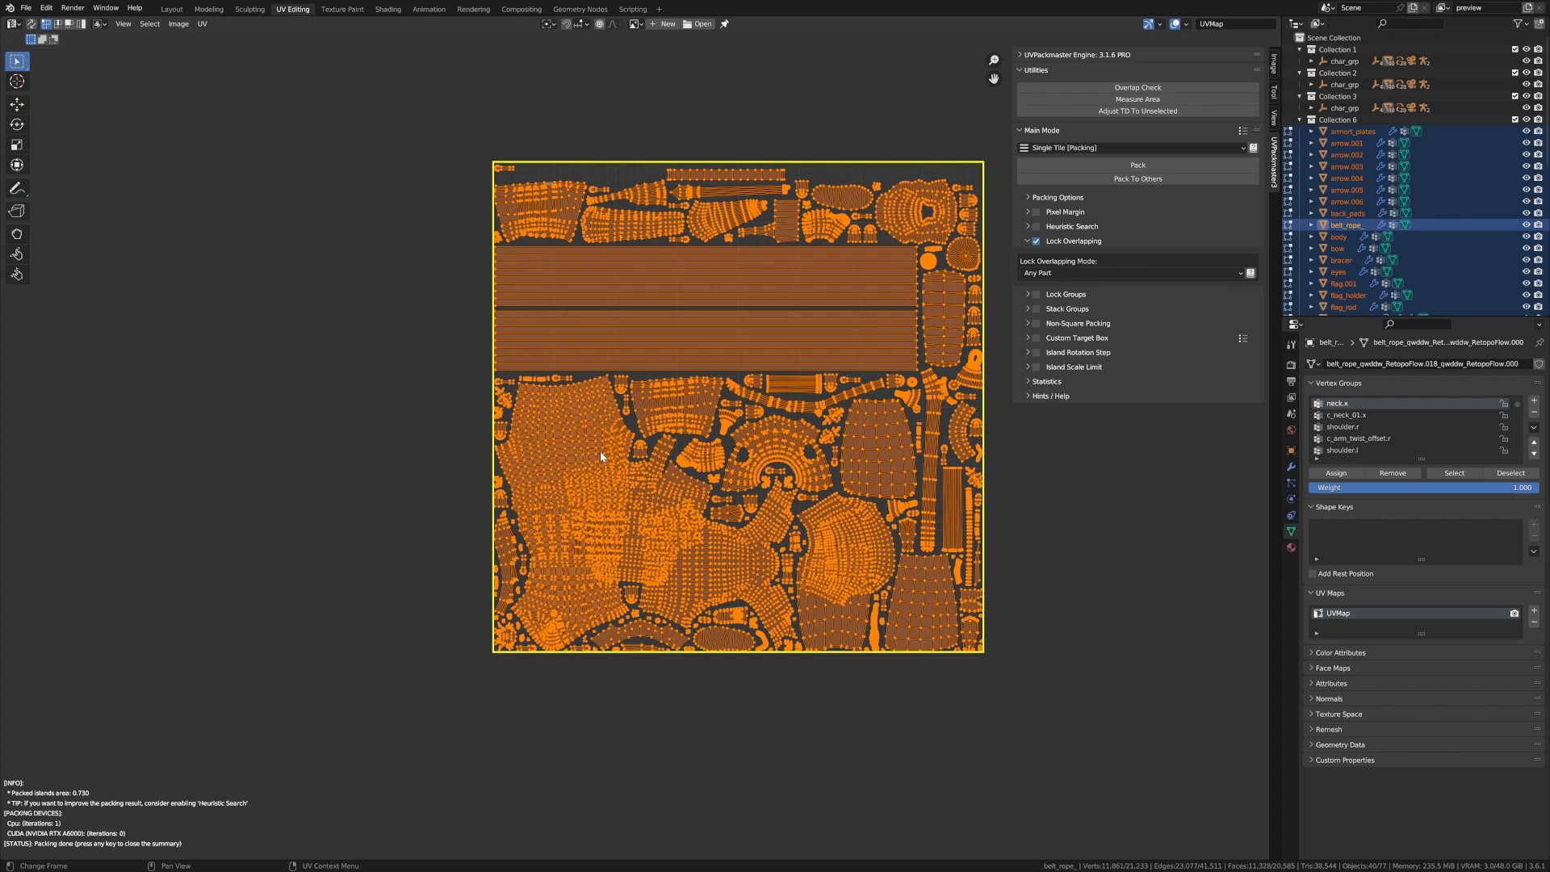
mouse_move(648, 553)
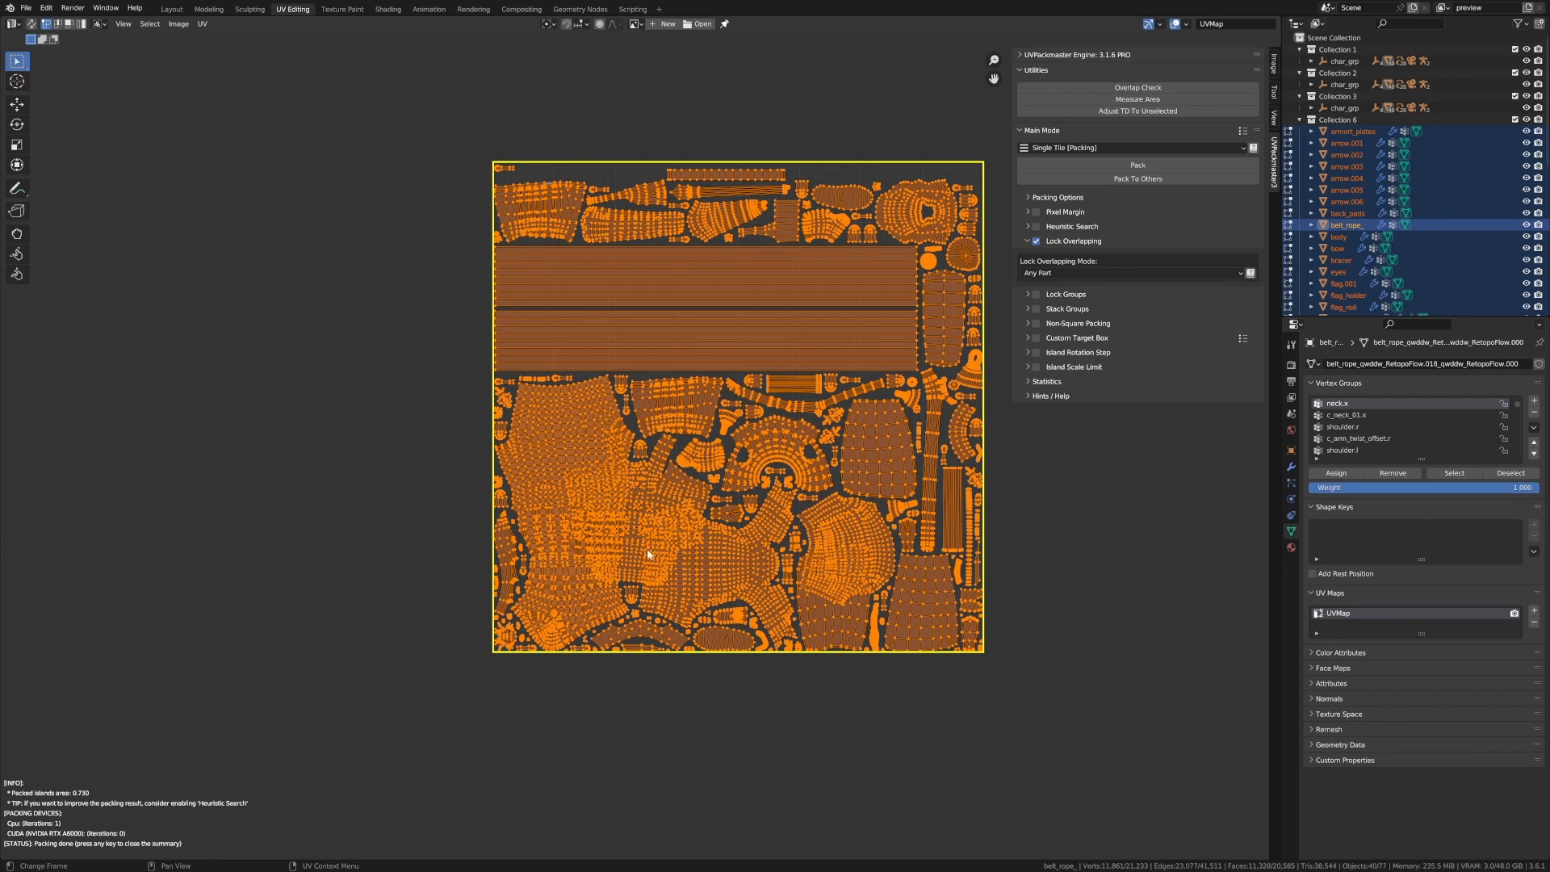
mouse_move(643, 544)
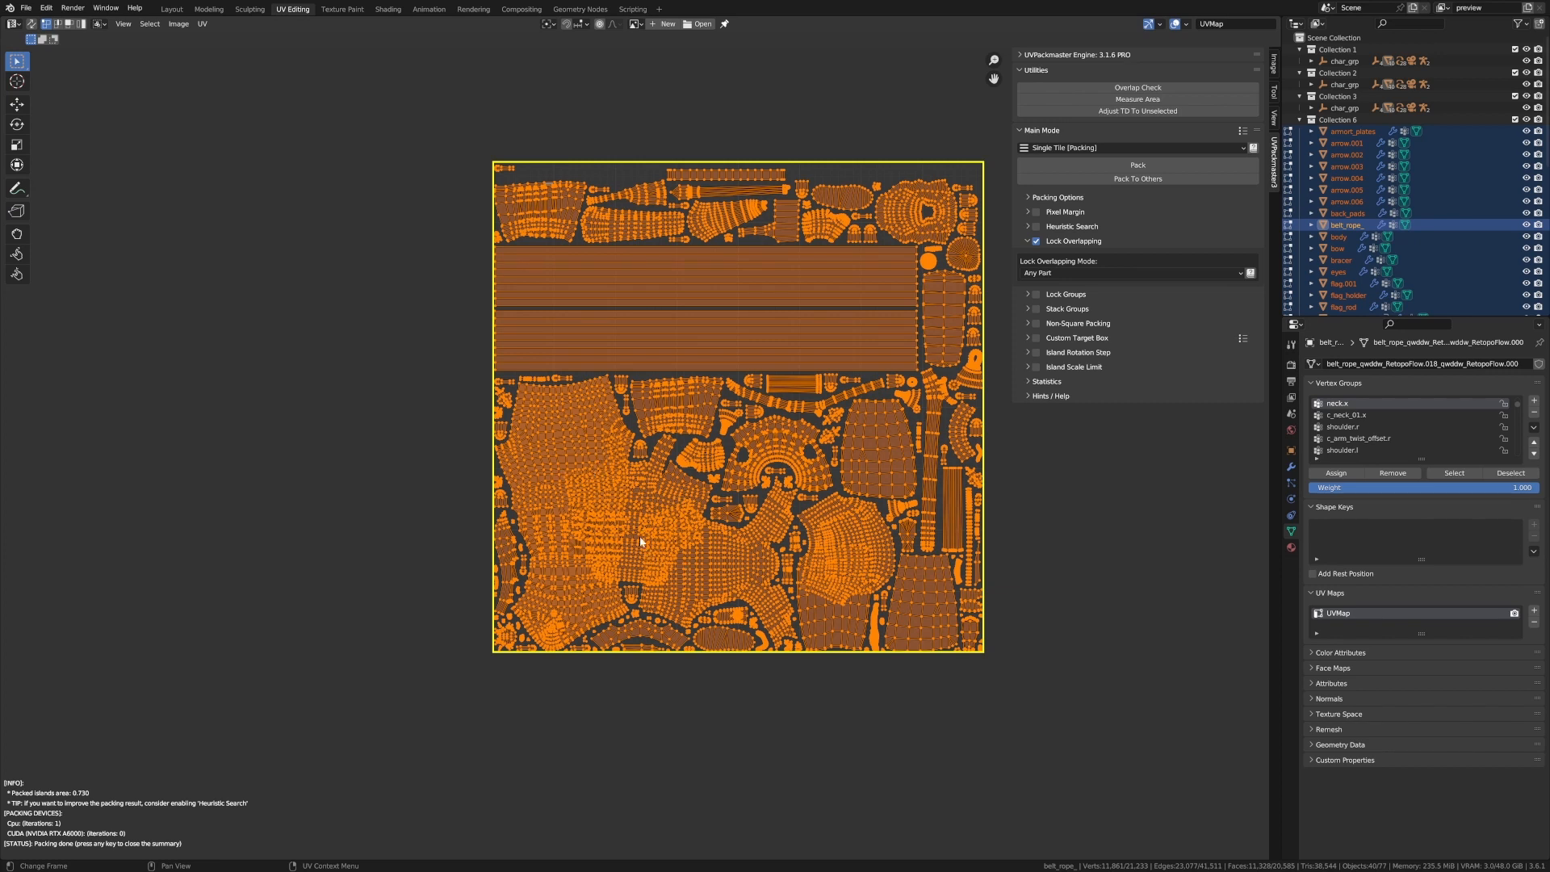
mouse_move(830, 614)
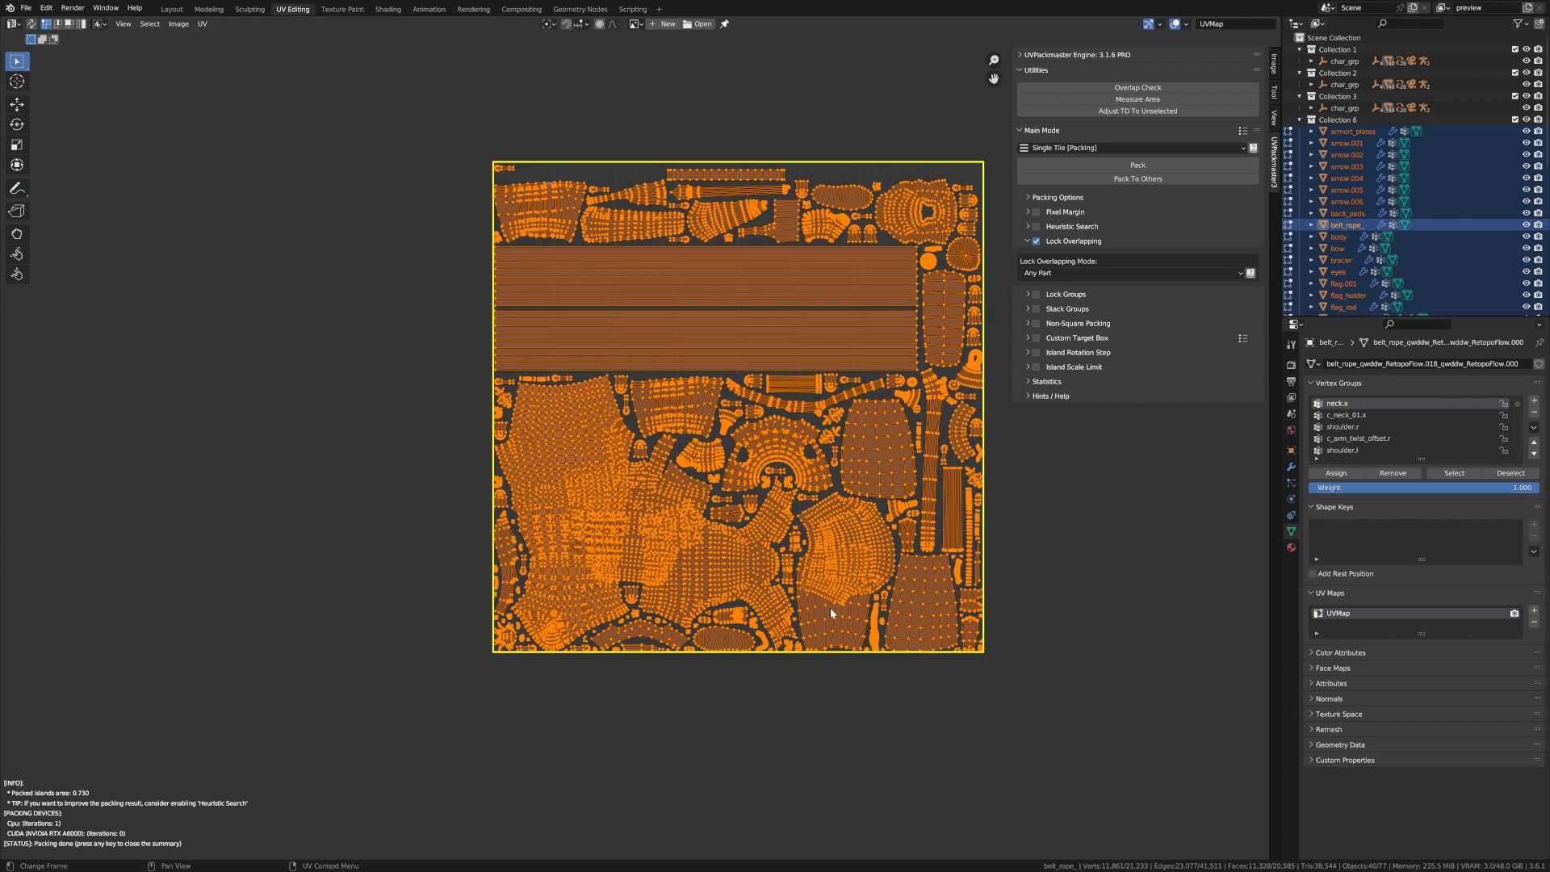
mouse_move(832, 610)
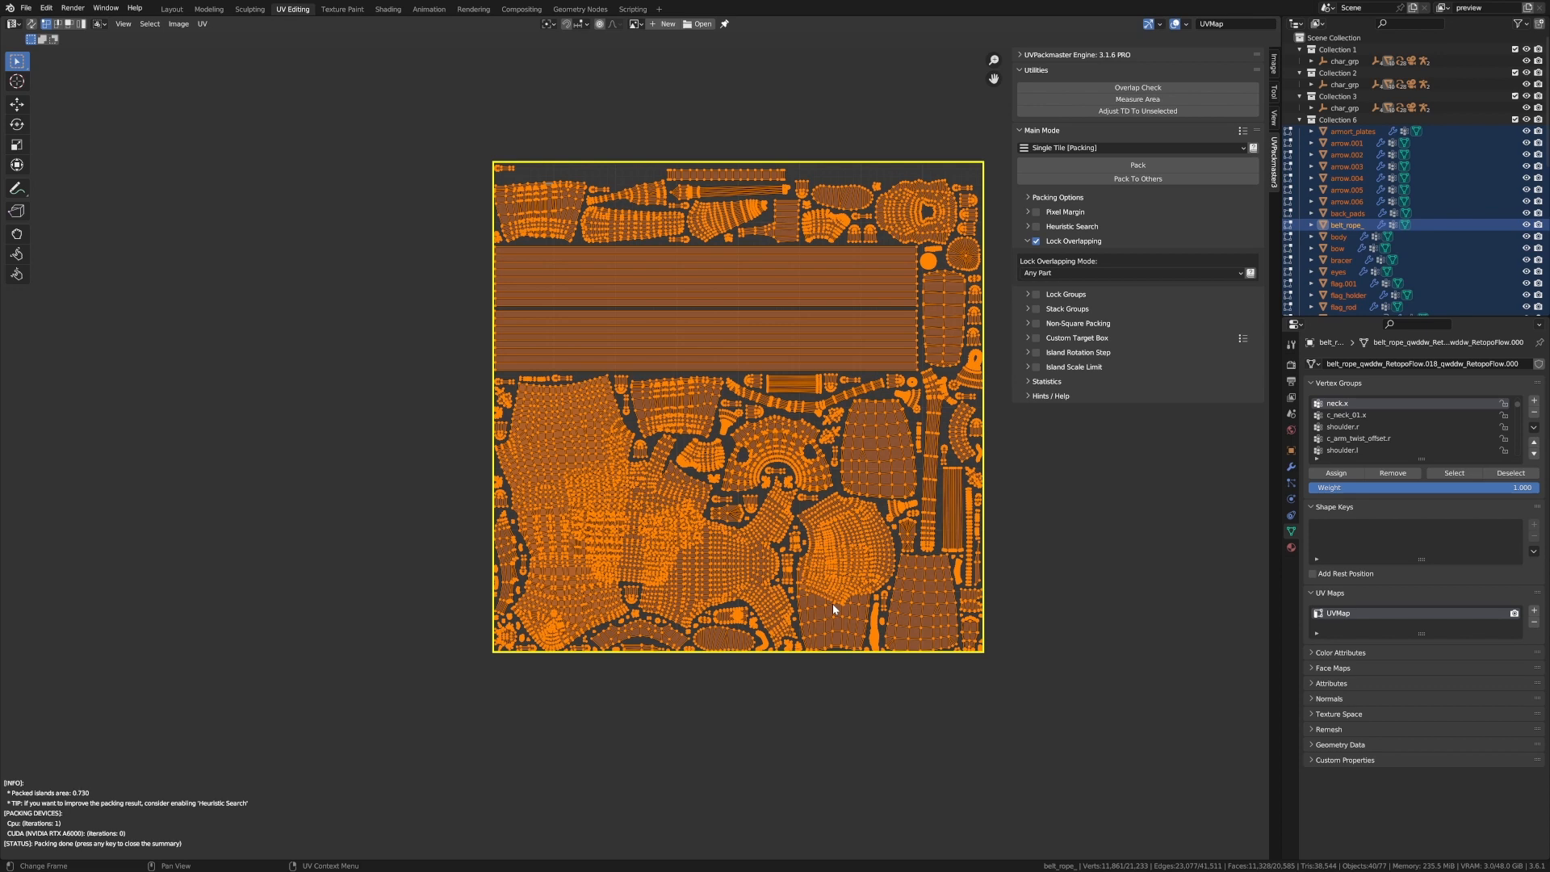
mouse_move(962, 257)
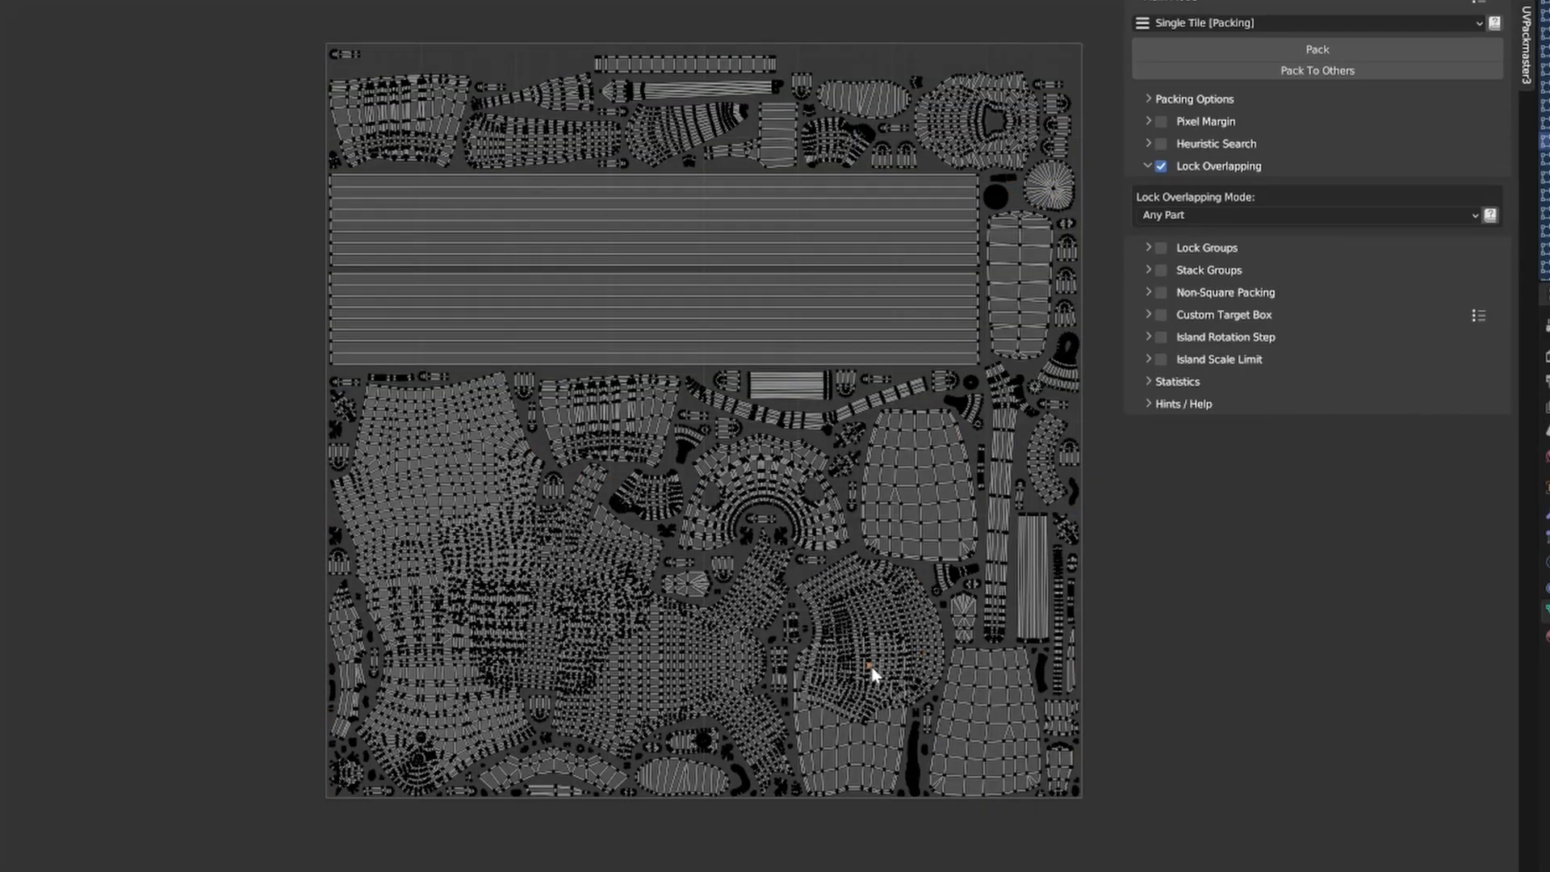
left_click(858, 676)
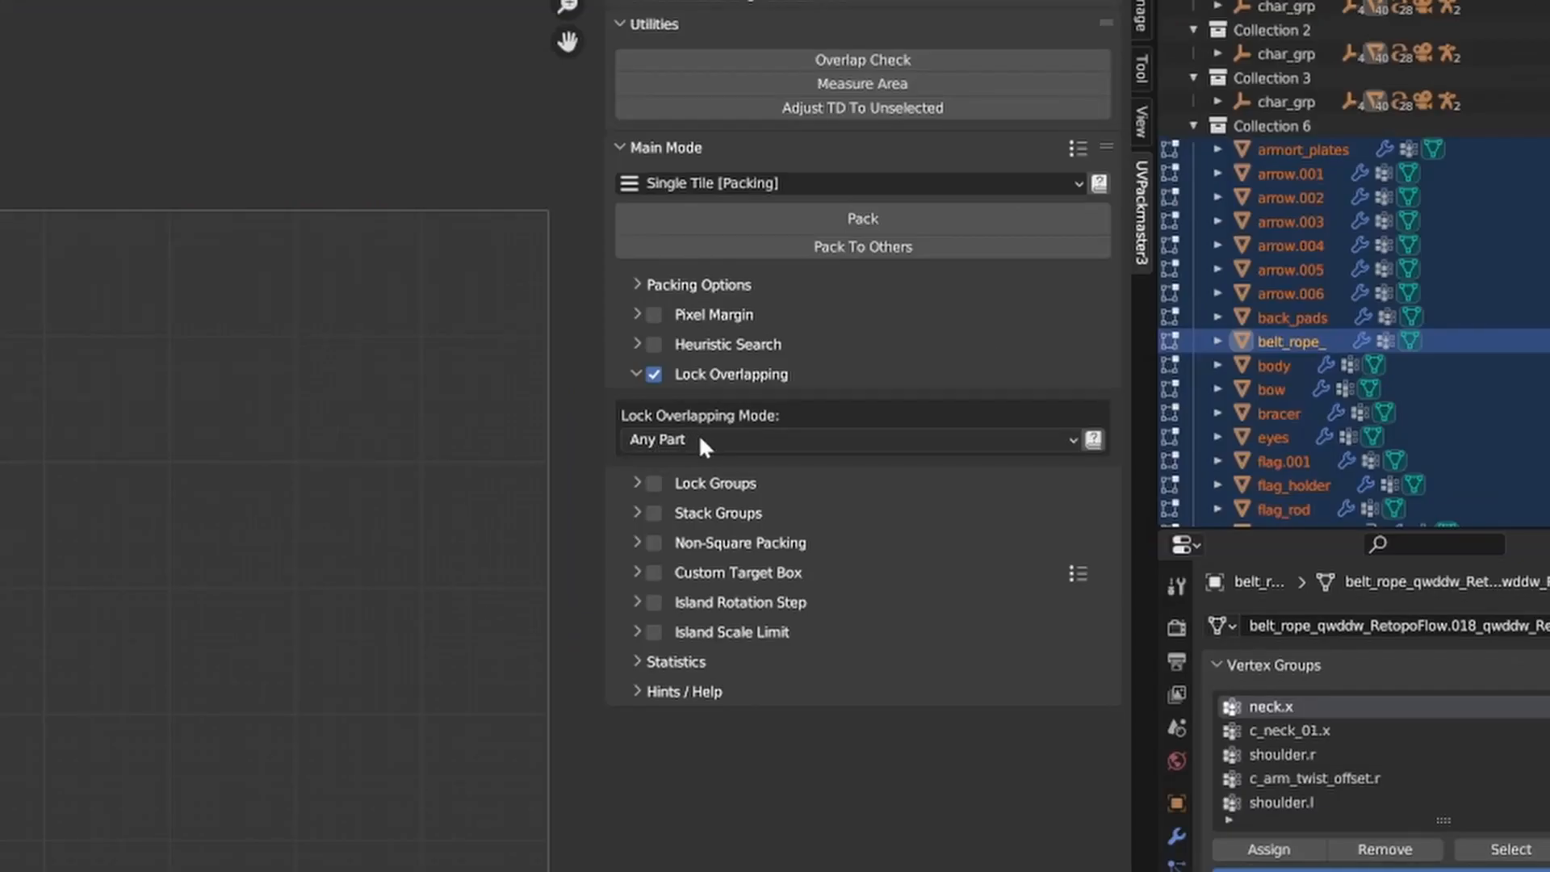
Step: Set the Lock Overlapping Mode to Exact
left_click(850, 439)
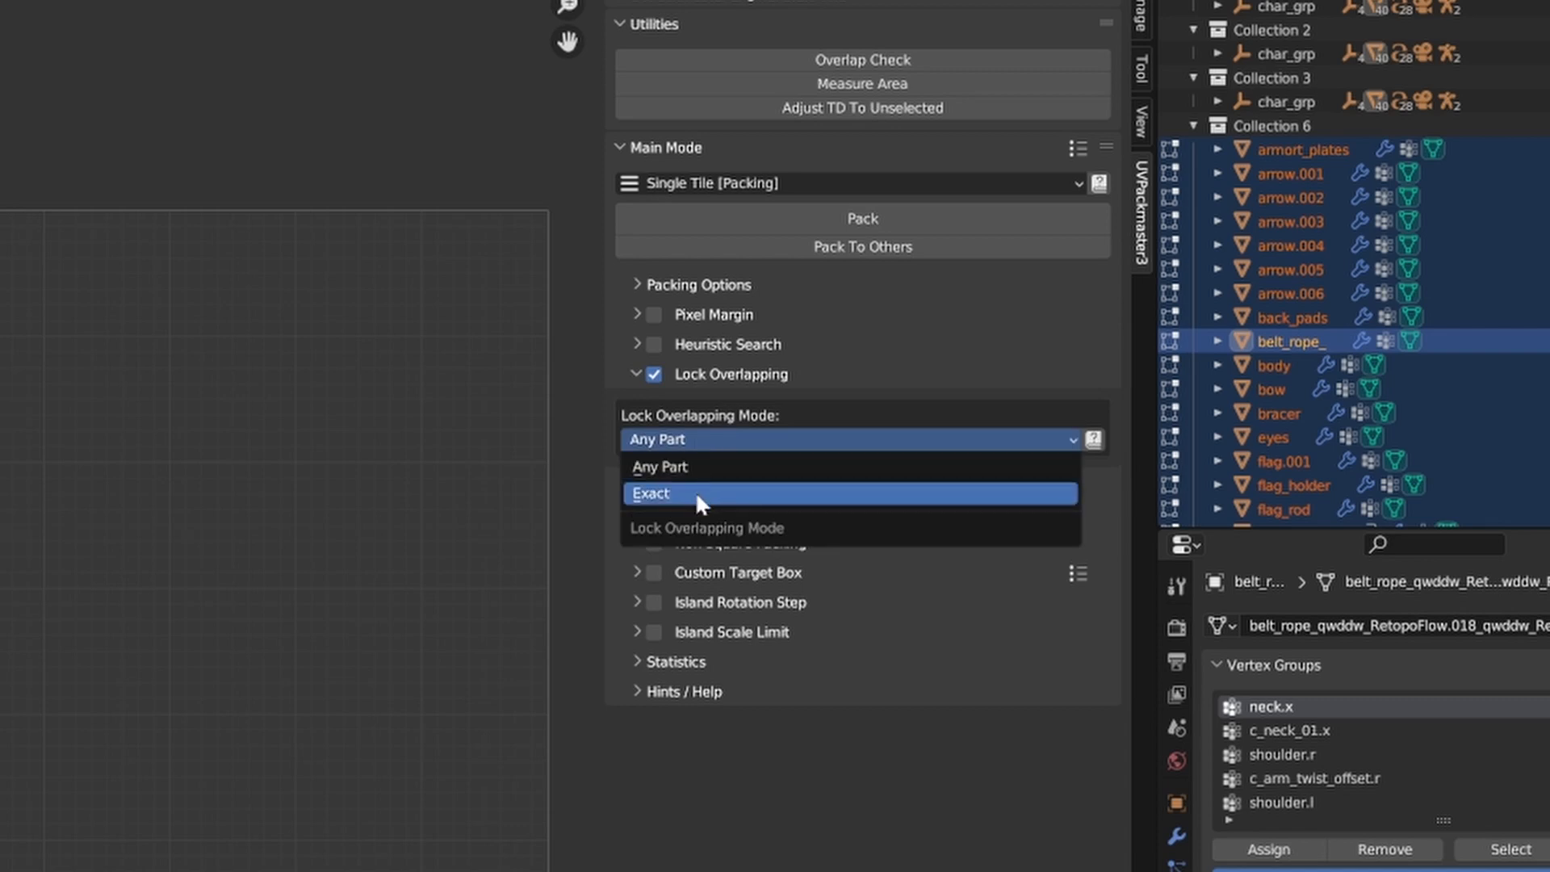
left_click(650, 494)
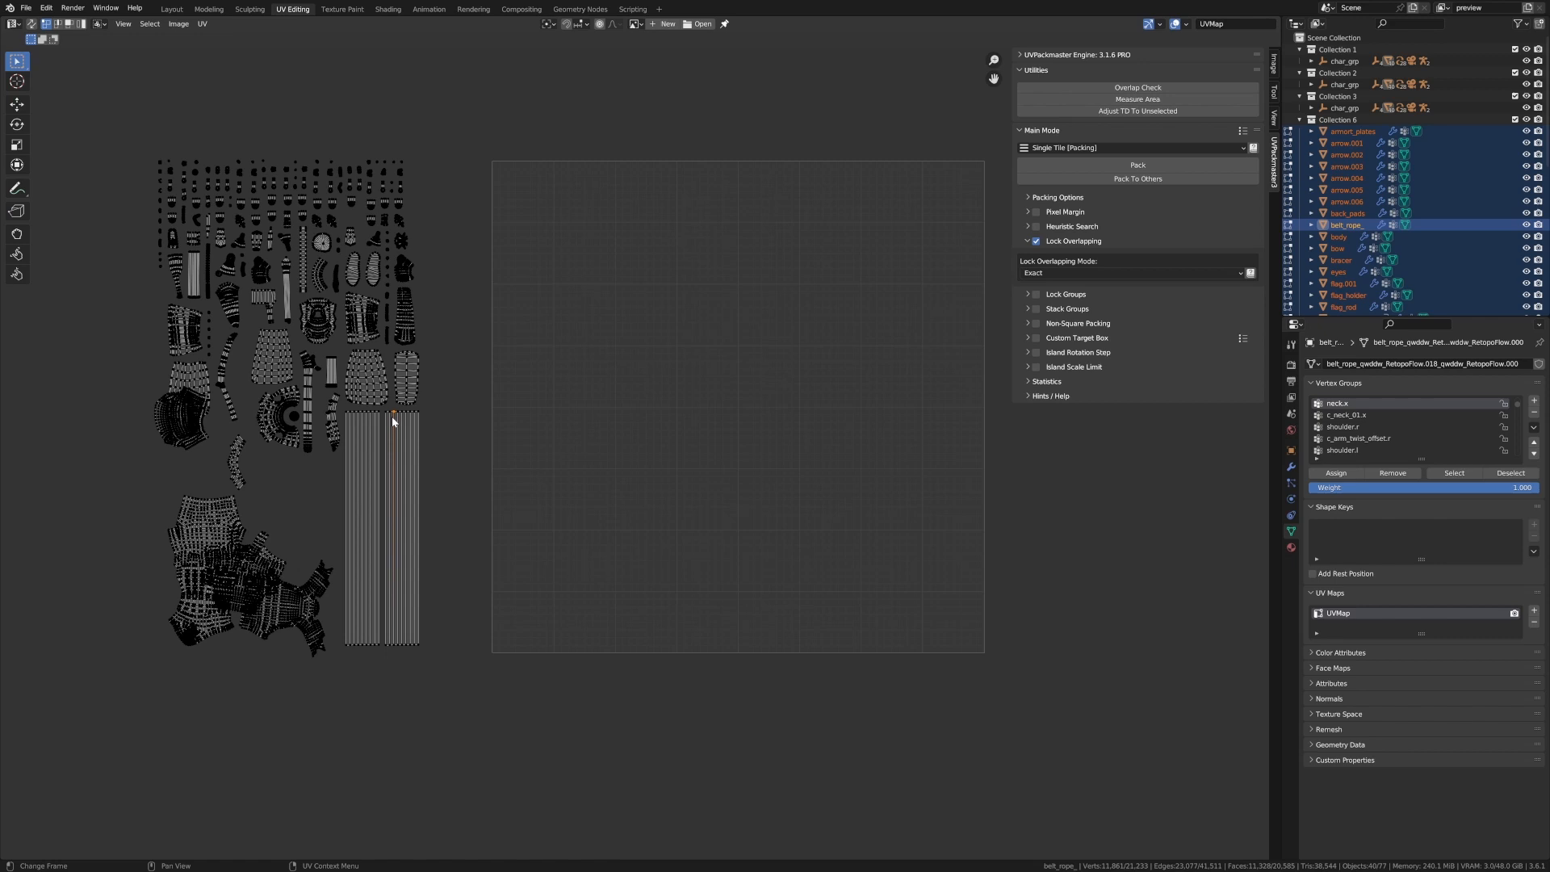
Step: Select both rope strip islands and stack them with Align Similar (Stack) in Aligning Tools mode
left_click(391, 420)
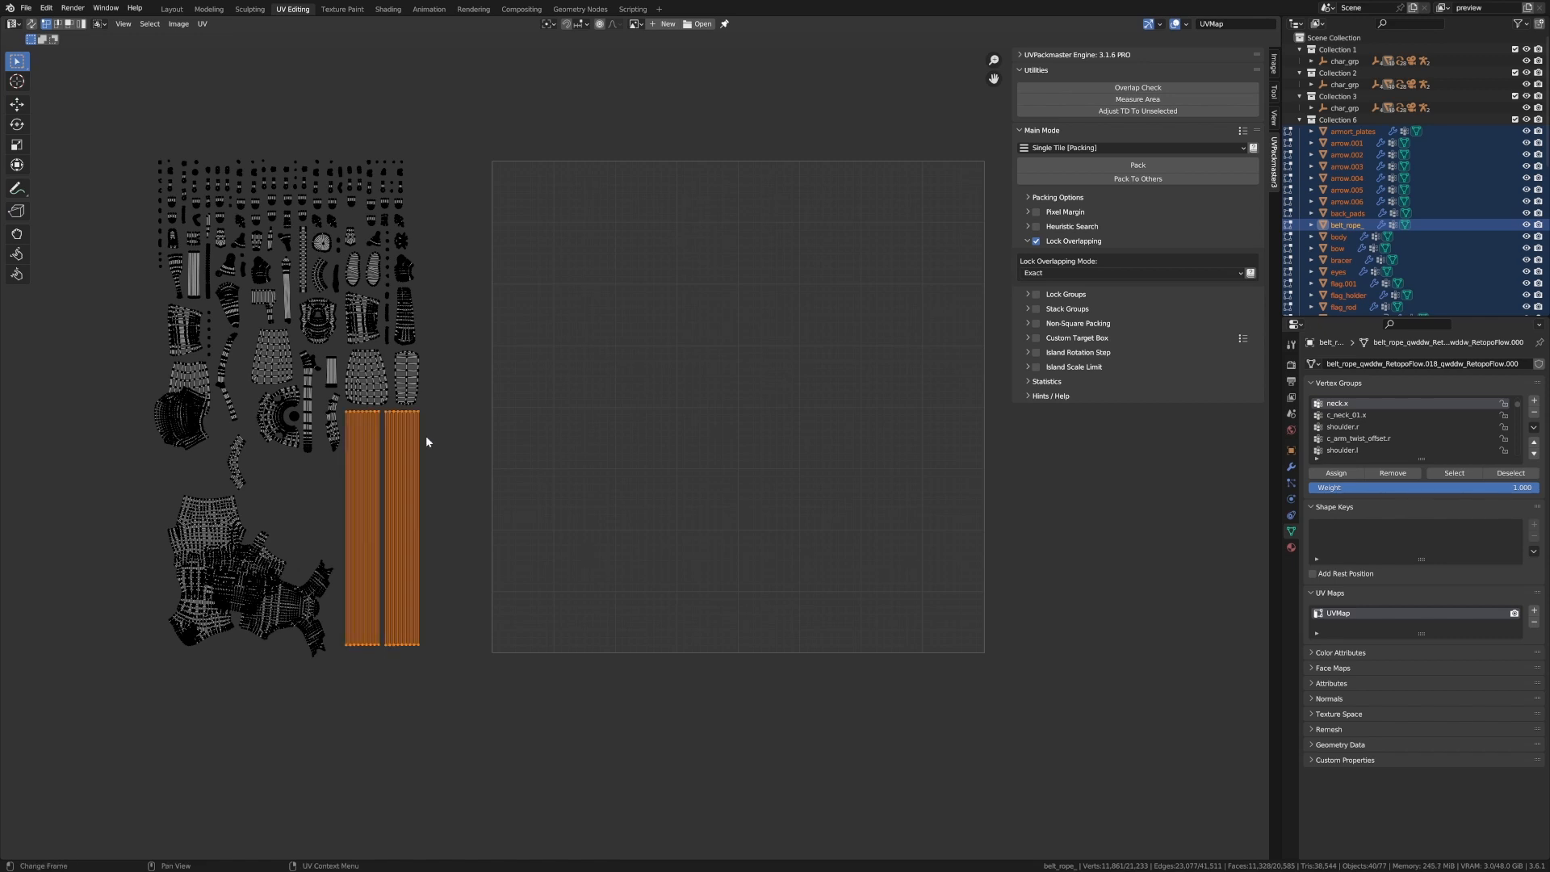
mouse_move(673, 468)
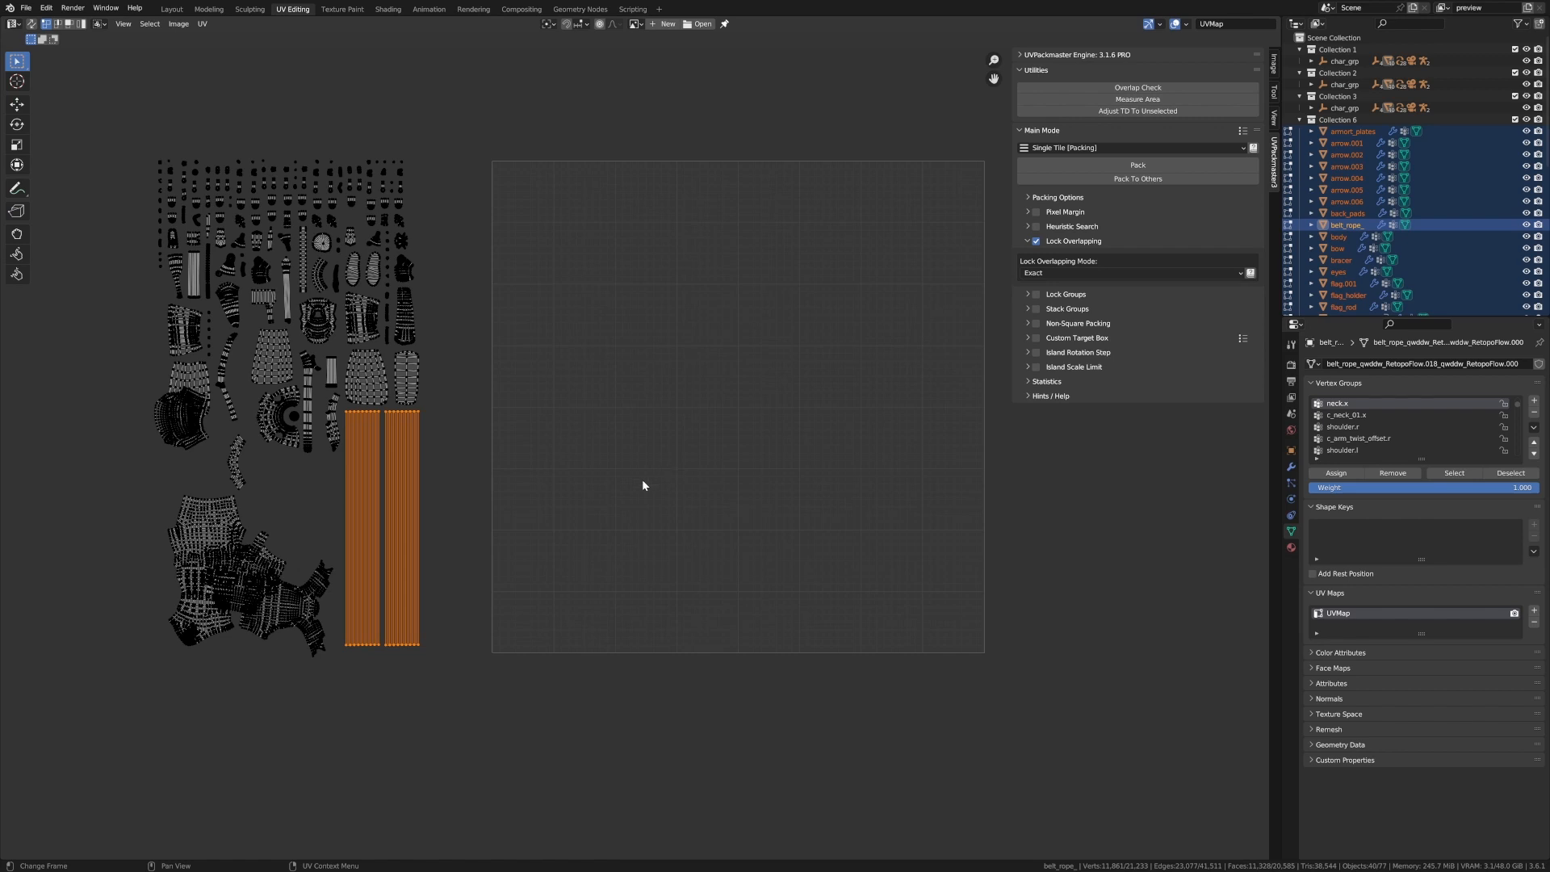
left_click(1135, 147)
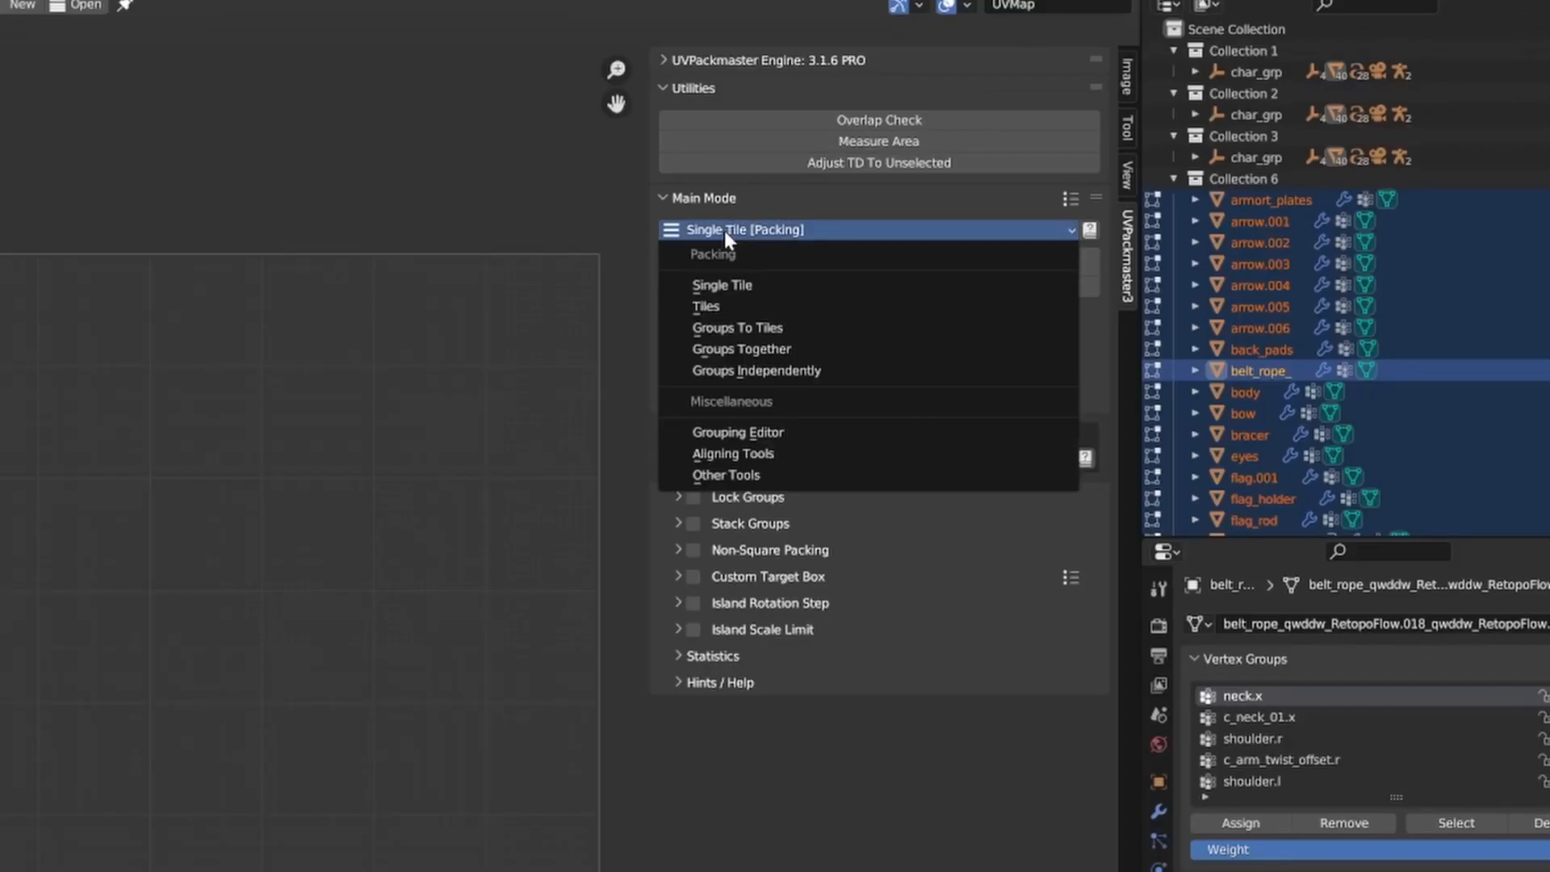
left_click(733, 452)
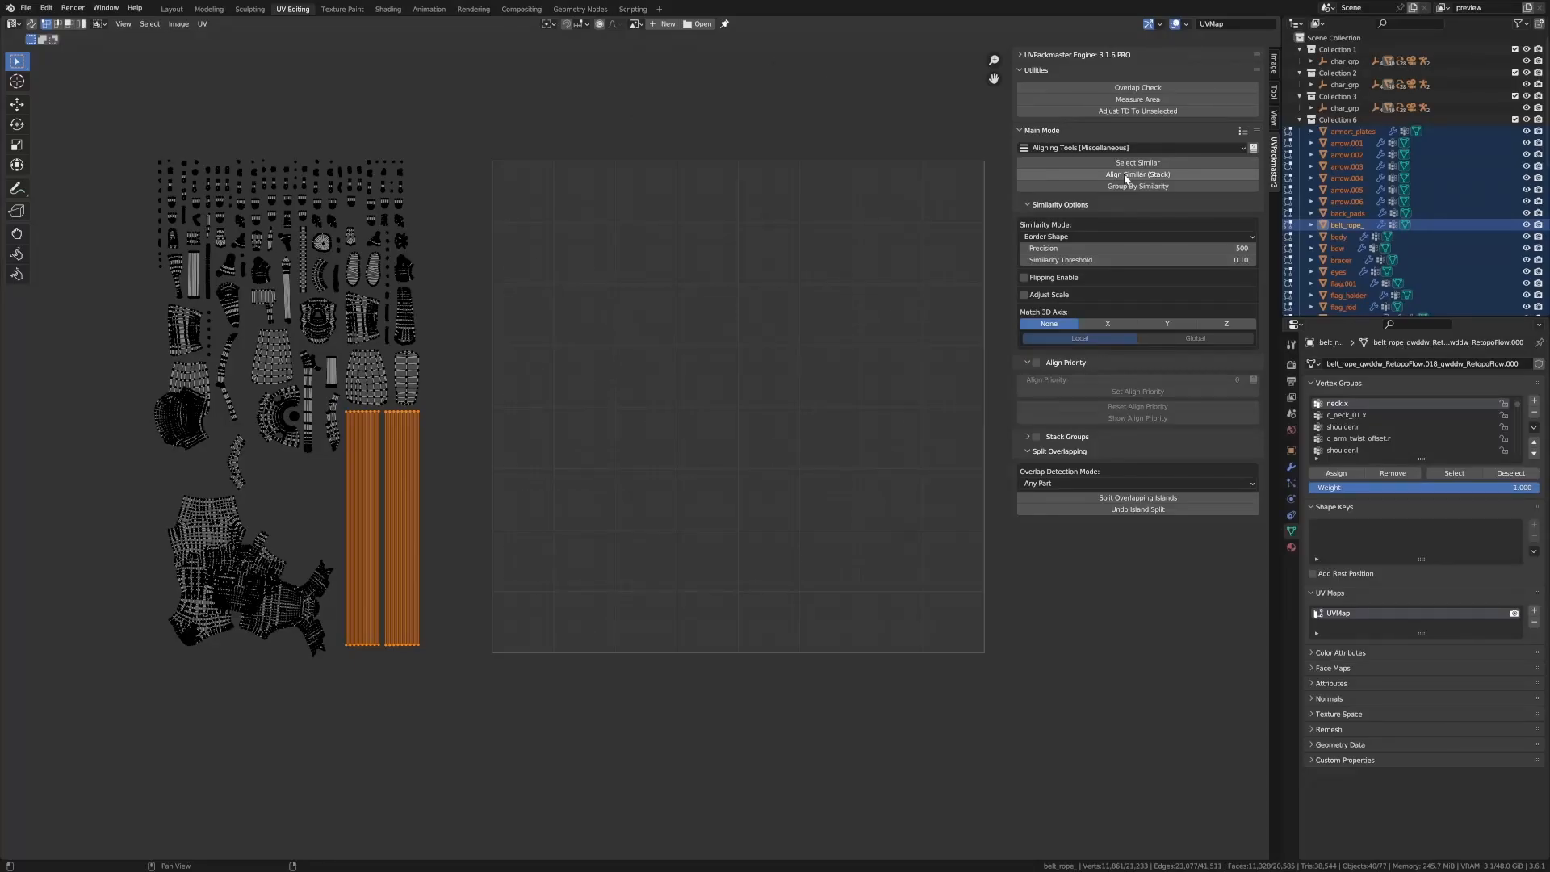
left_click(1137, 174)
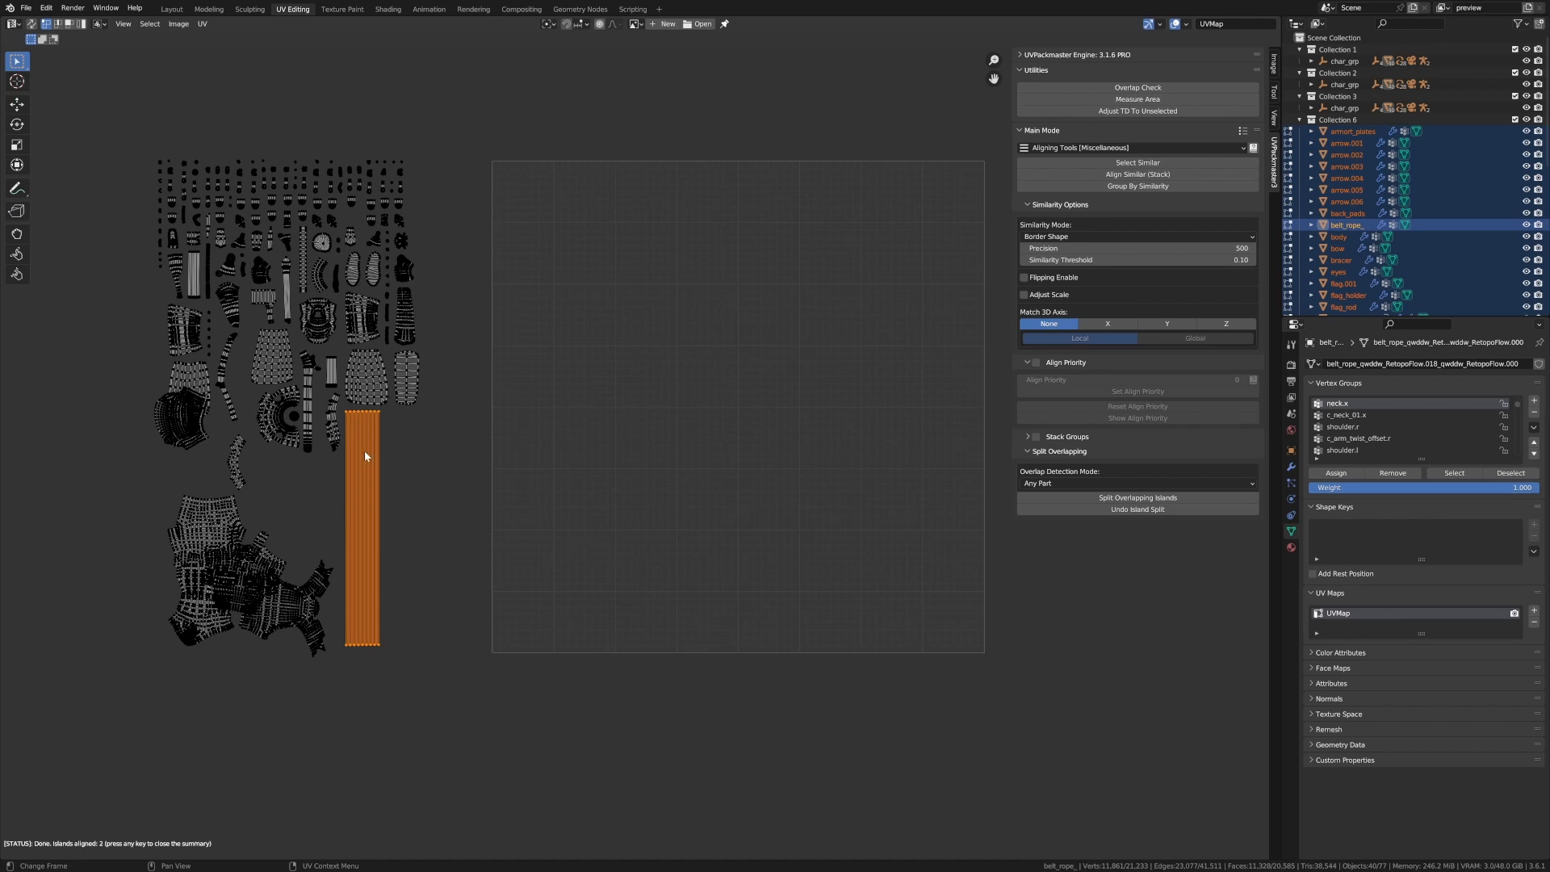
mouse_move(387, 507)
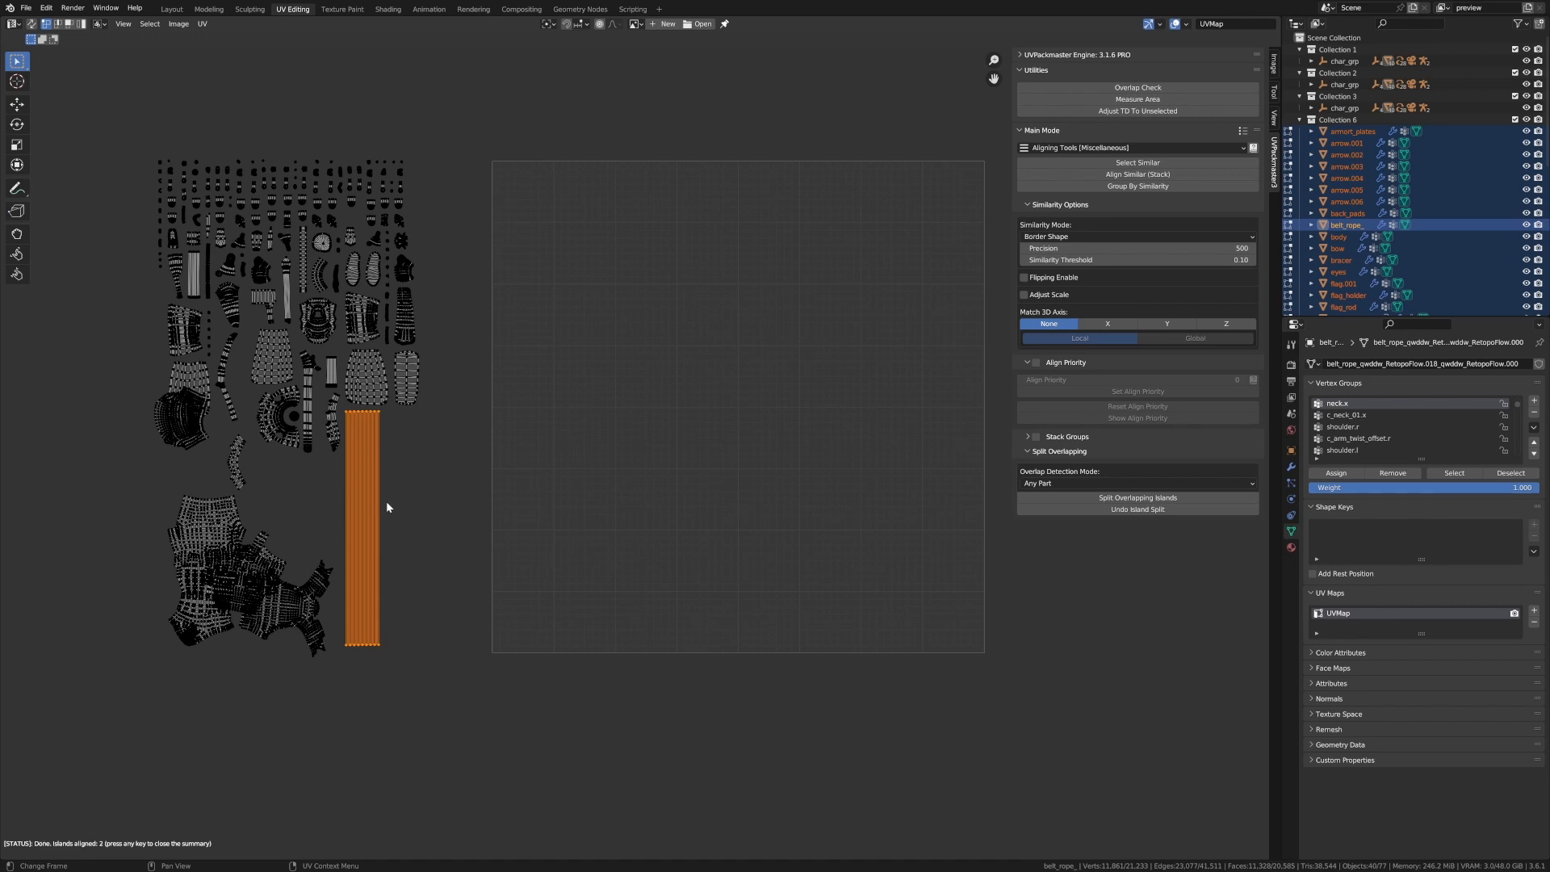
mouse_move(1028, 218)
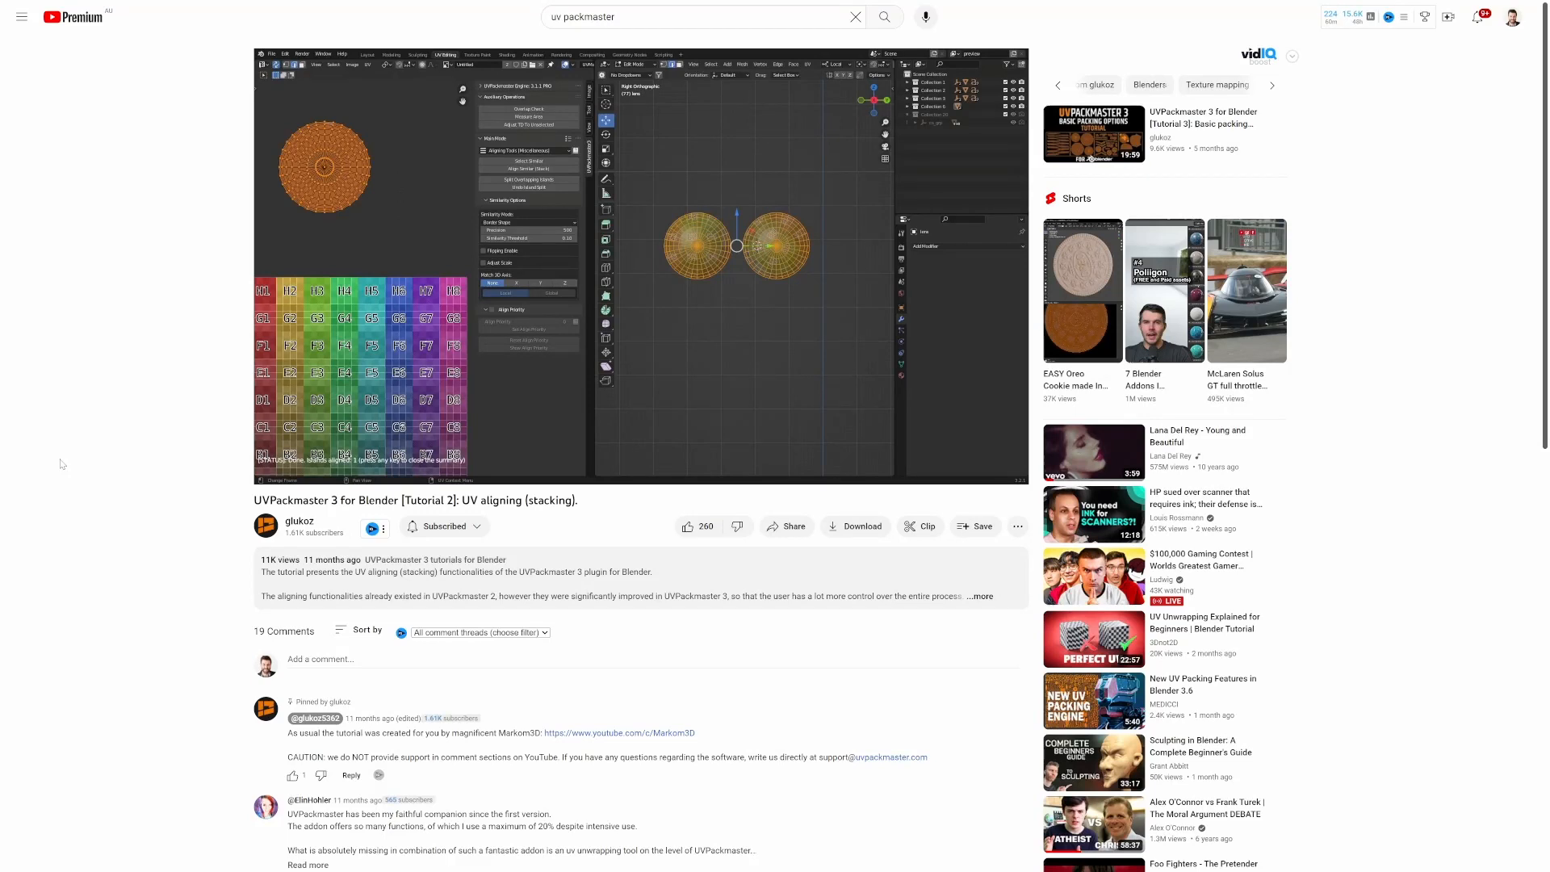
mouse_move(652, 455)
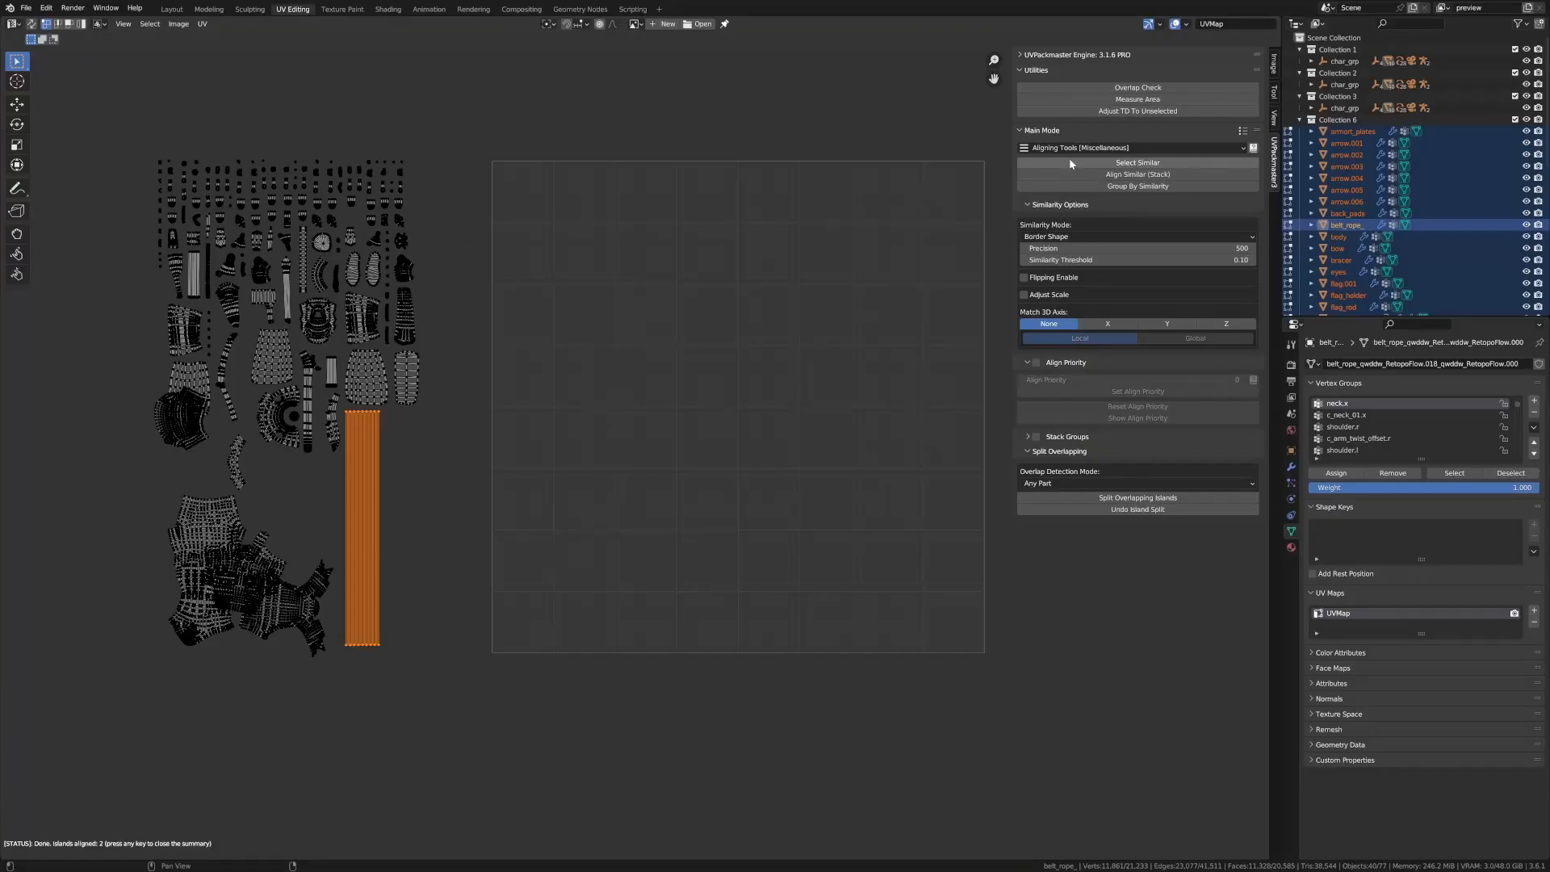
Step: Return Main Mode to Single Tile (Packing) and pack all islands with the stacked rope strips locked
left_click(1133, 147)
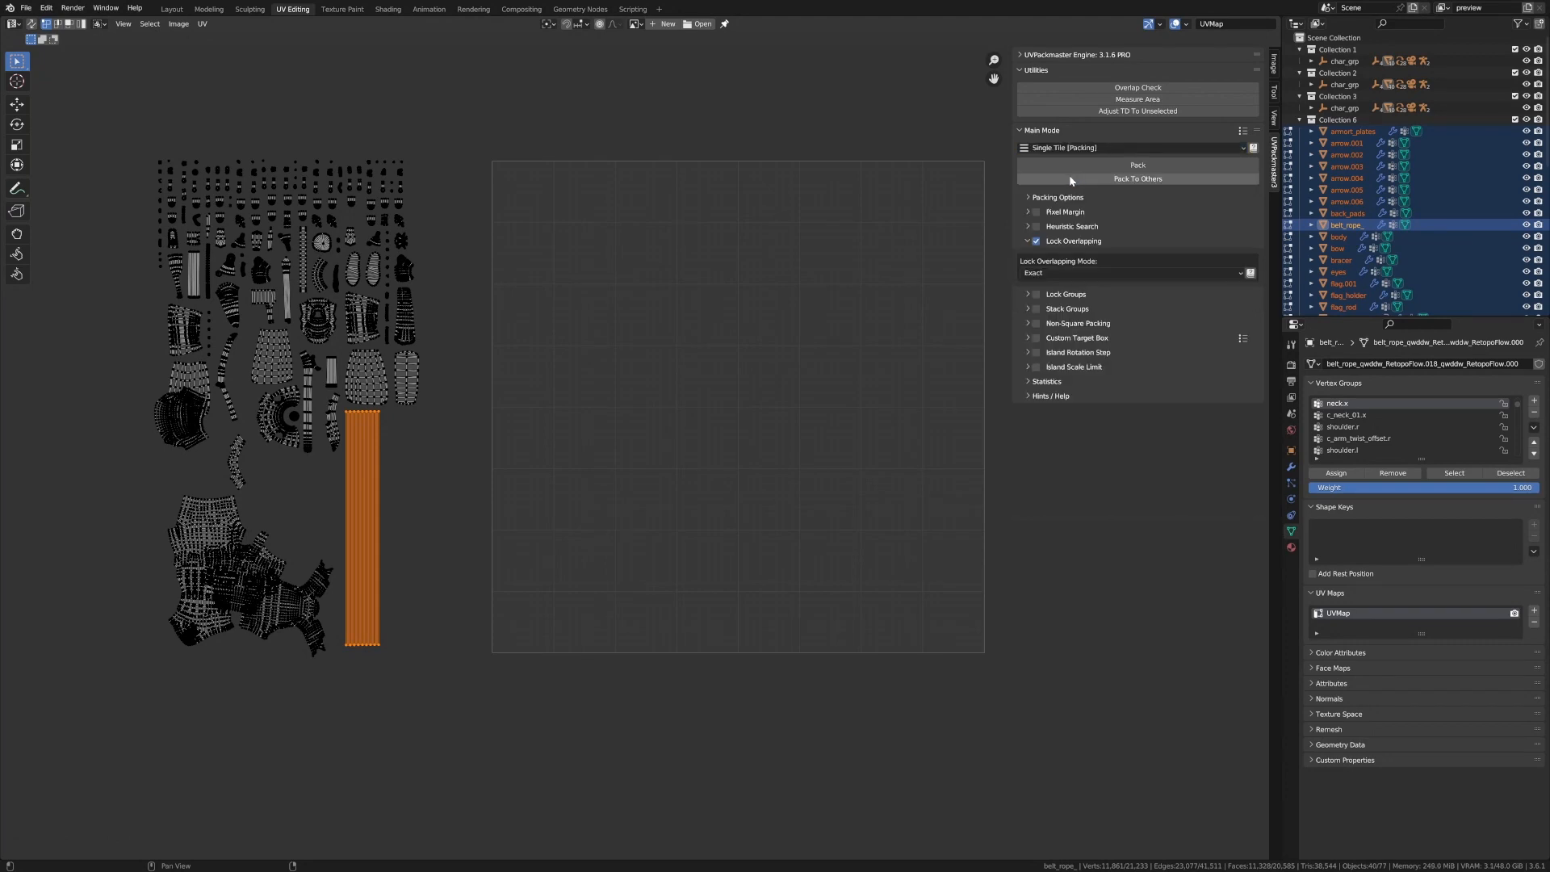
mouse_move(1067, 241)
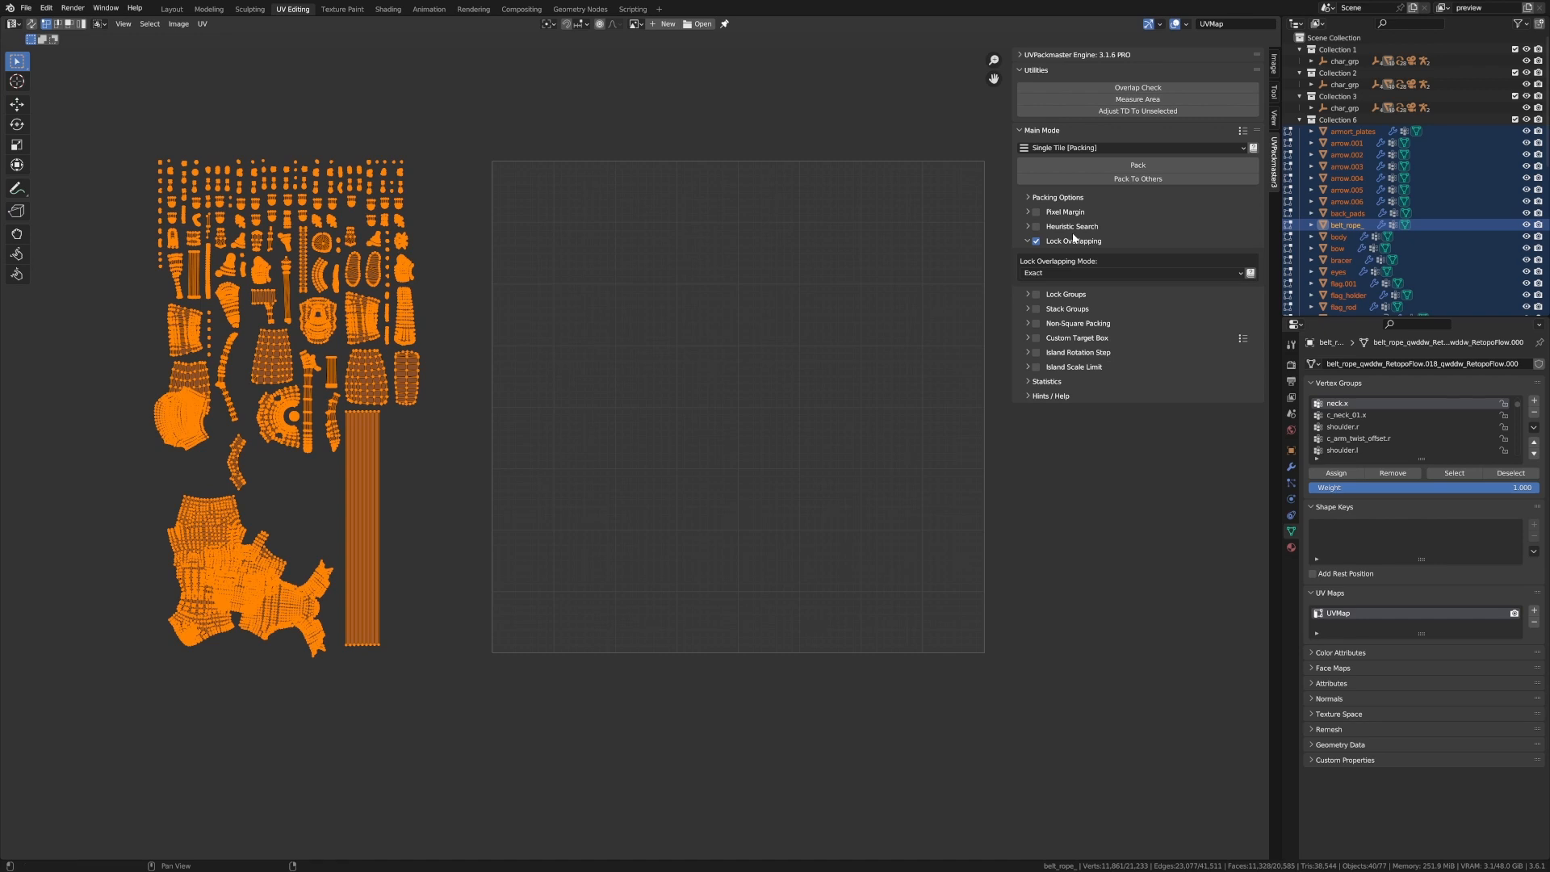
left_click(1136, 165)
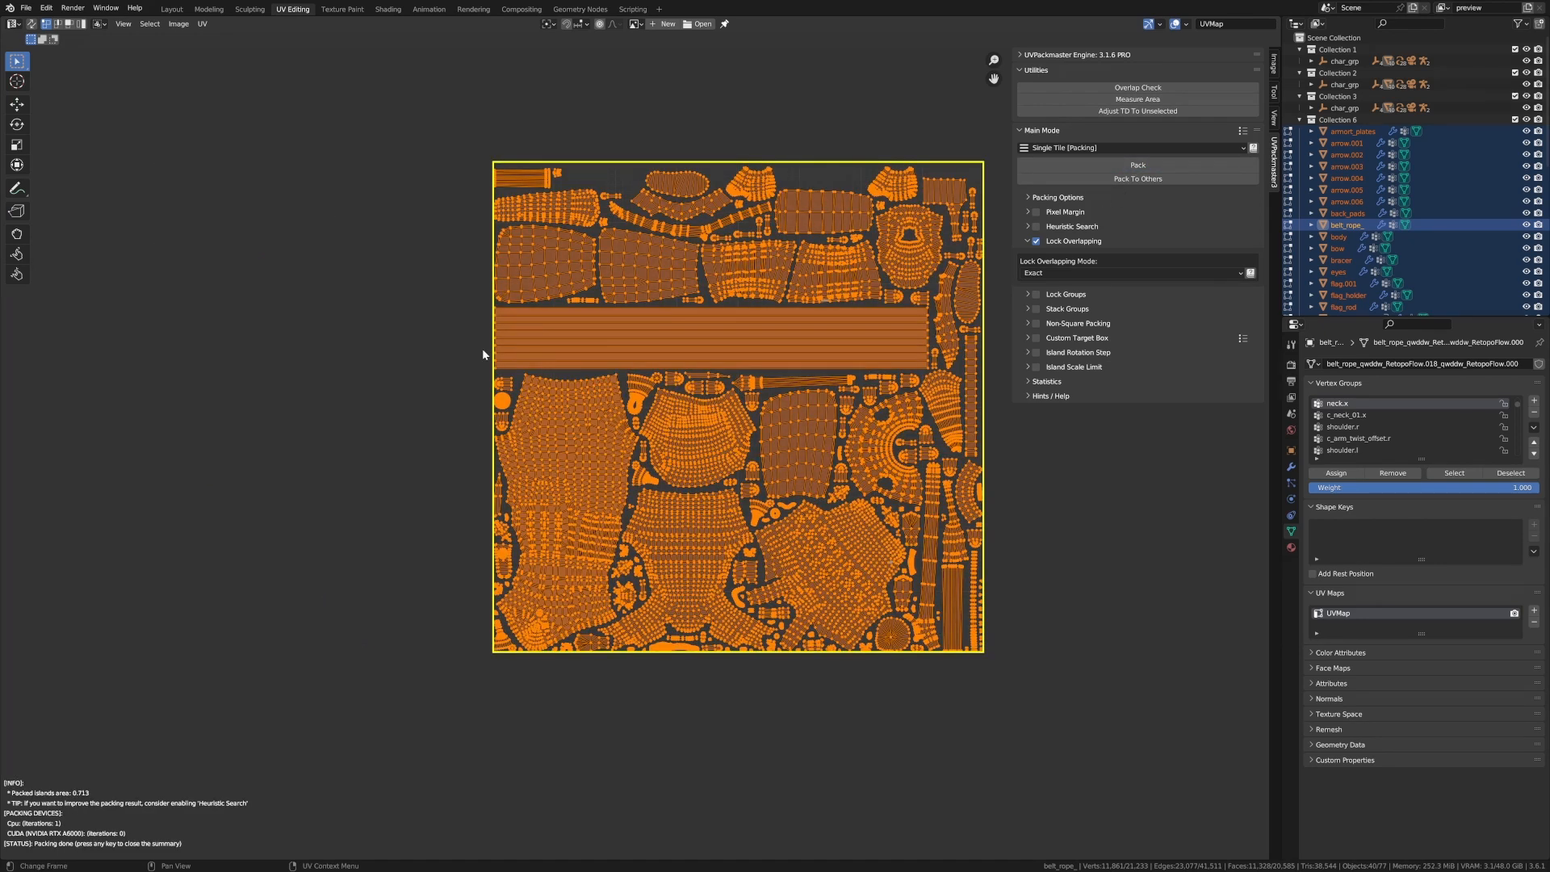
mouse_move(521, 296)
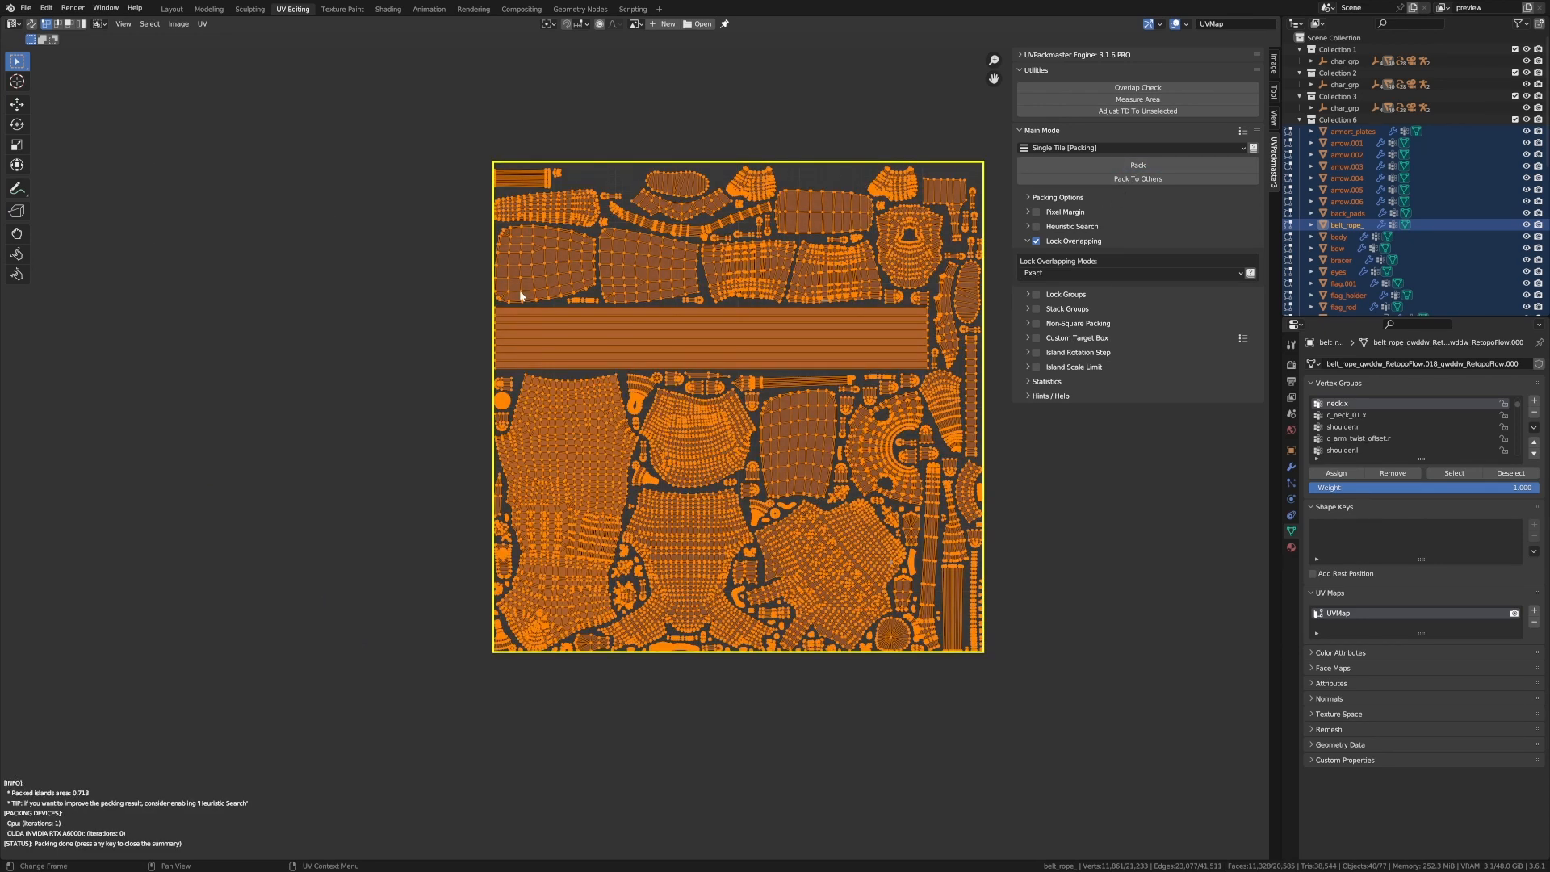
mouse_move(499, 342)
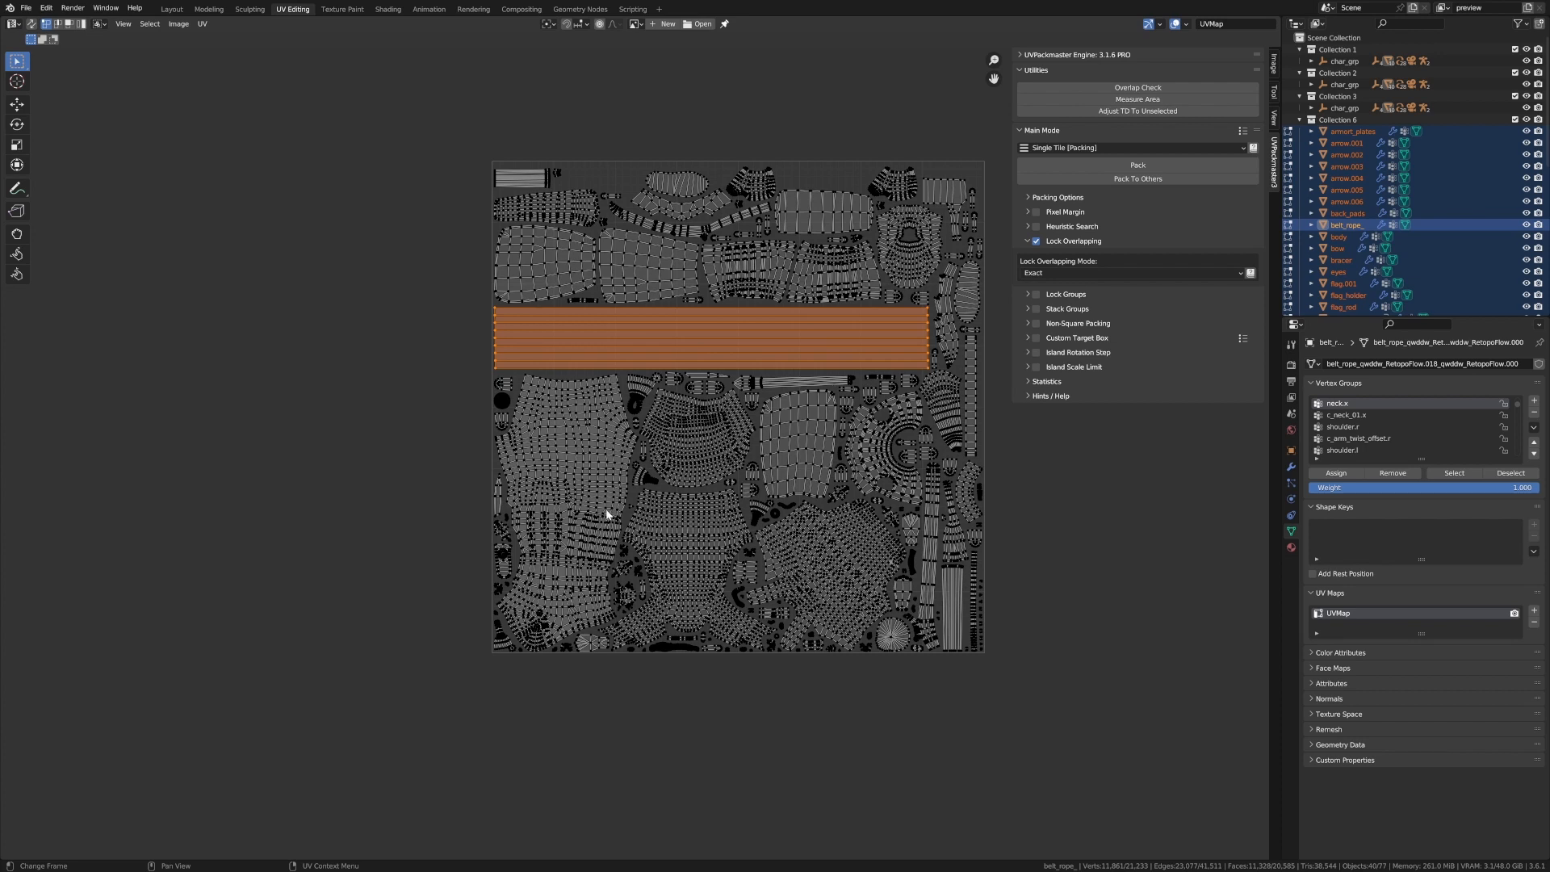
mouse_move(716, 549)
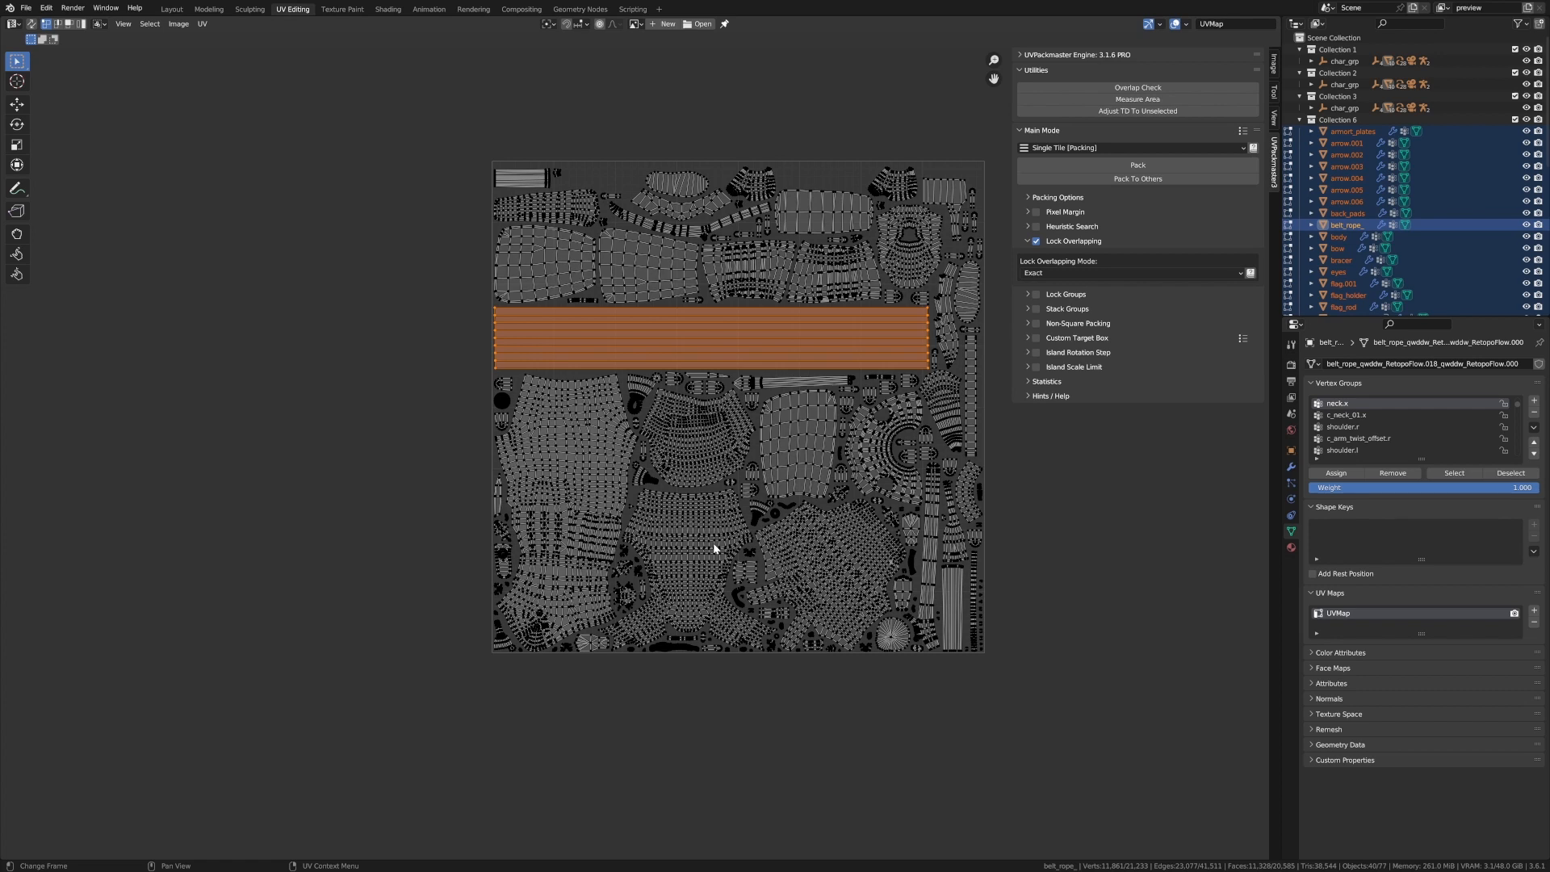
mouse_move(333, 434)
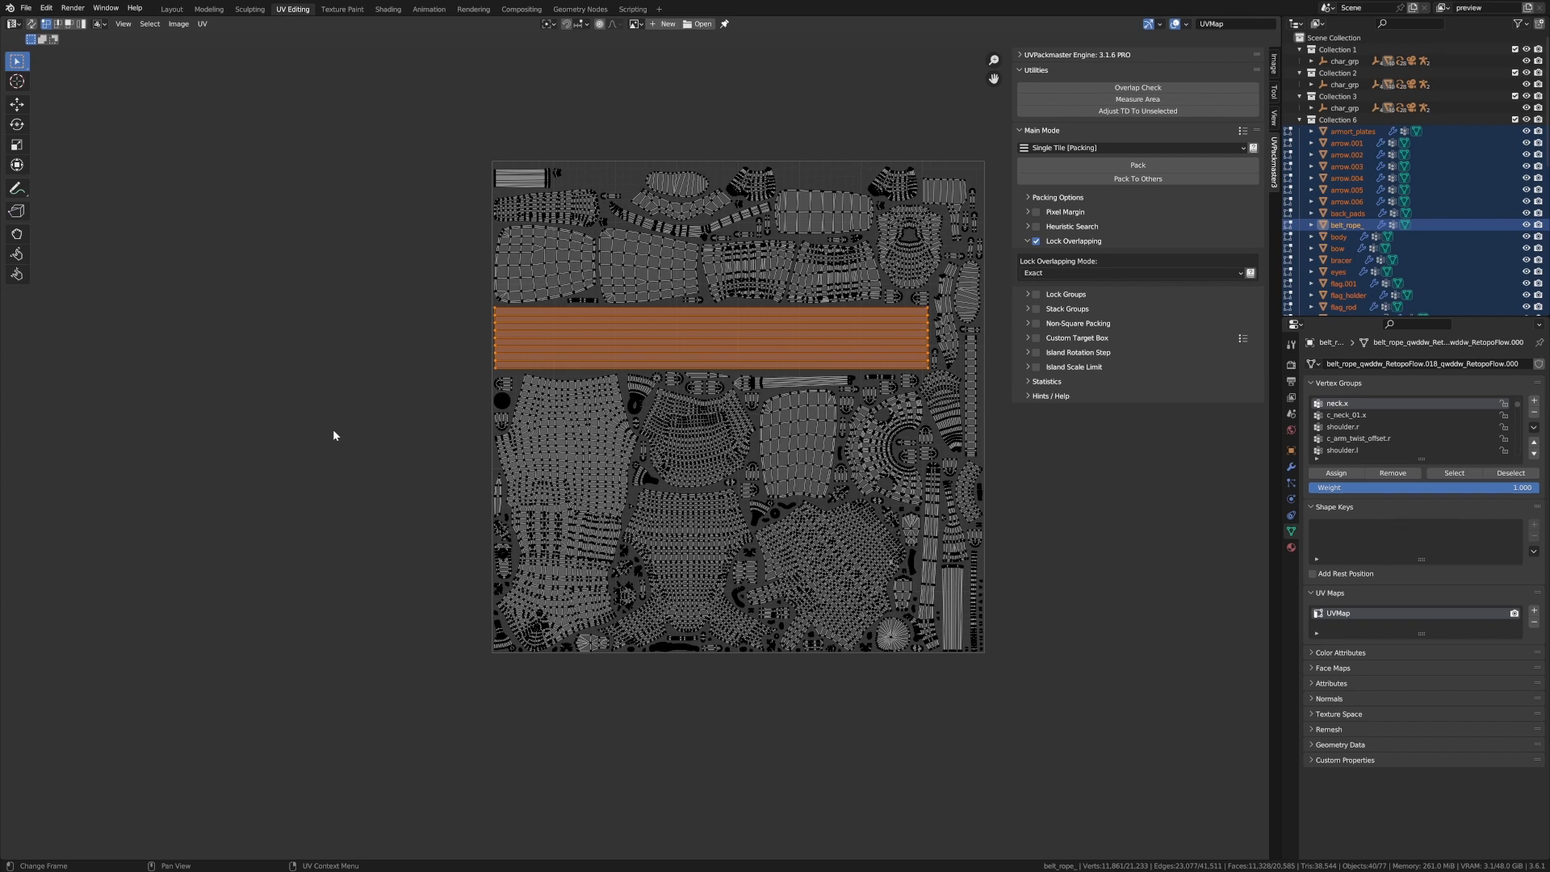
mouse_move(276, 439)
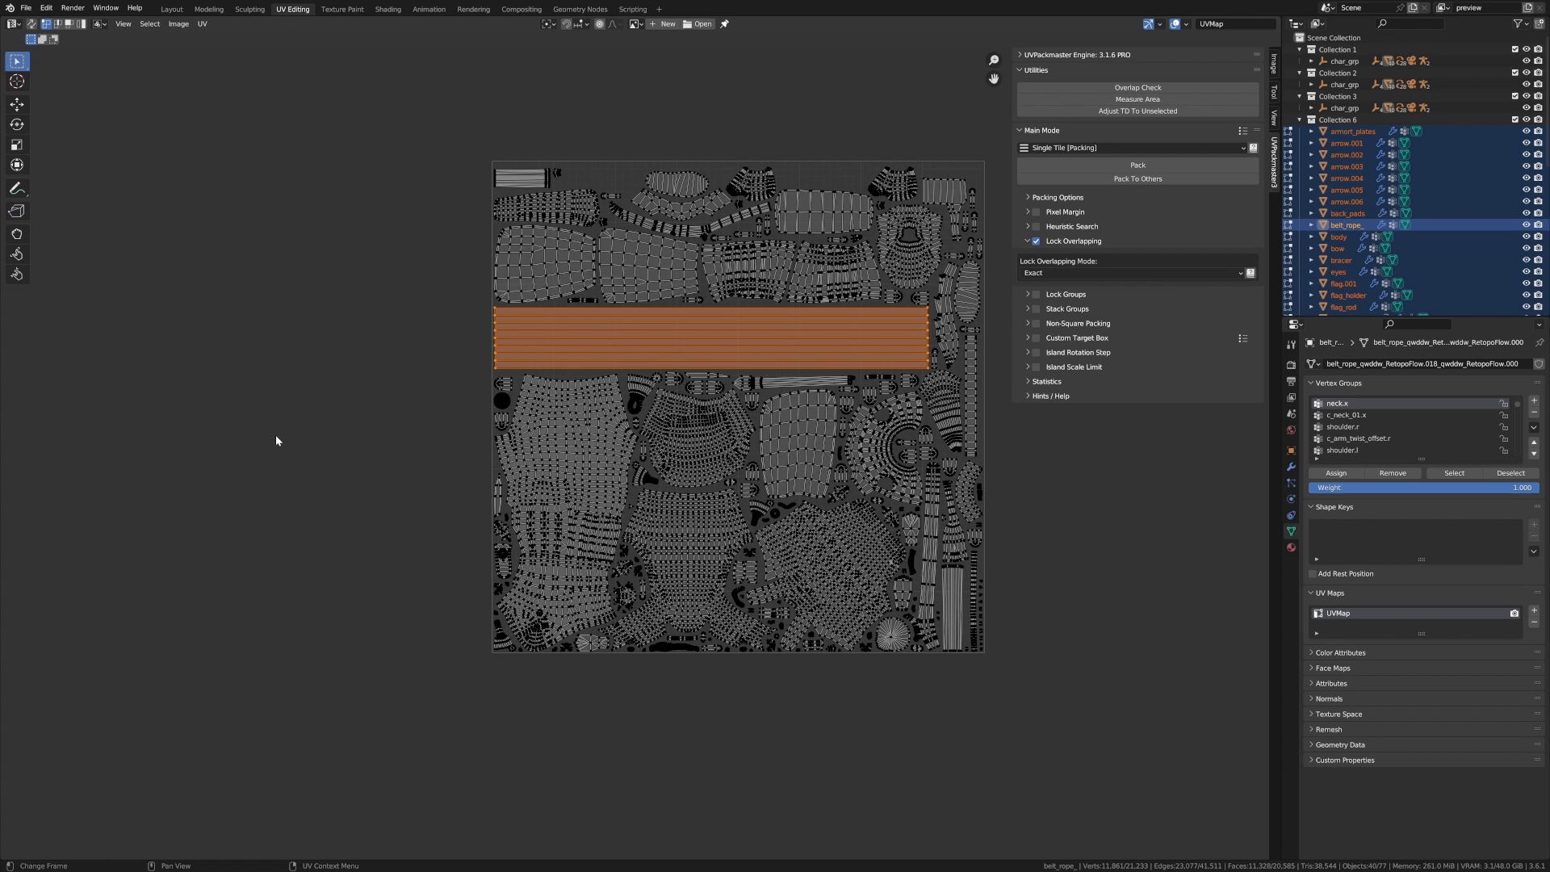
mouse_move(258, 431)
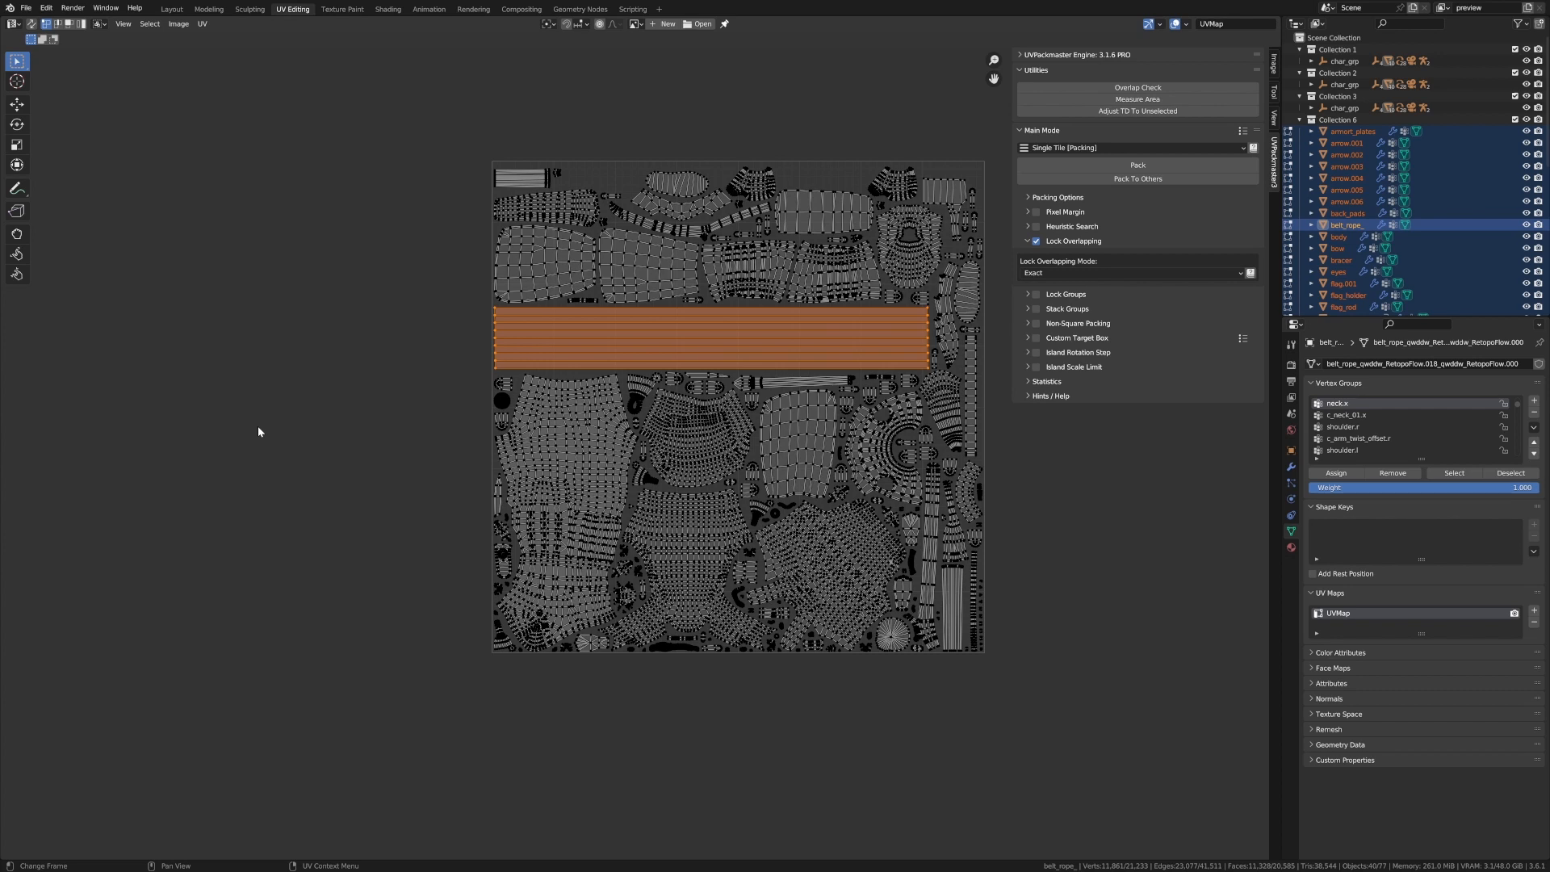
mouse_move(208, 452)
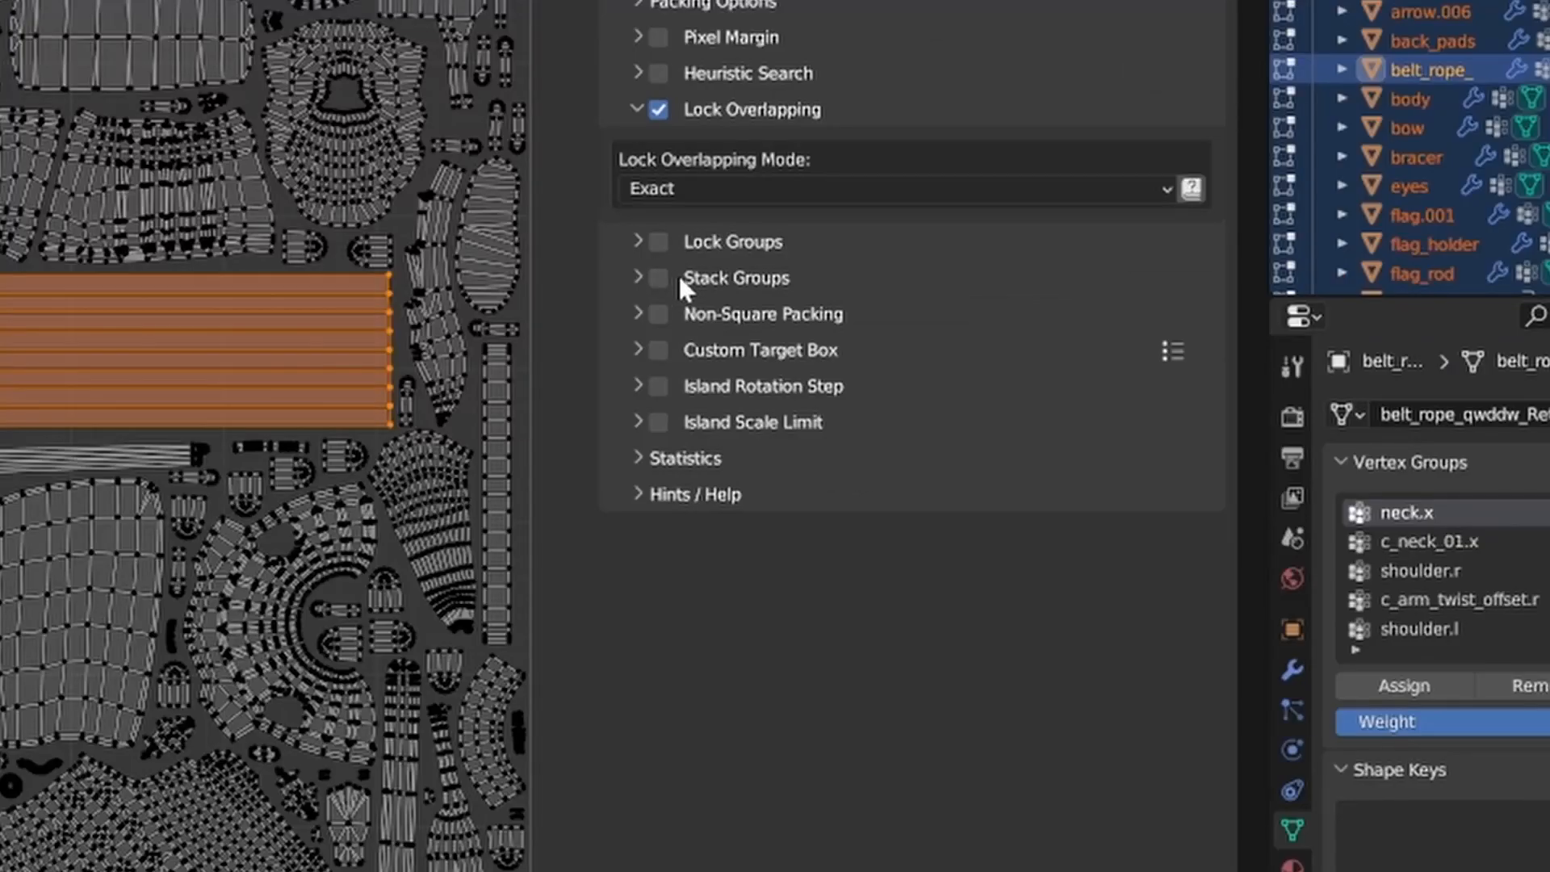
Step: Expand the Stack Groups subpanel in the UVPackmaster3 panel
left_click(639, 277)
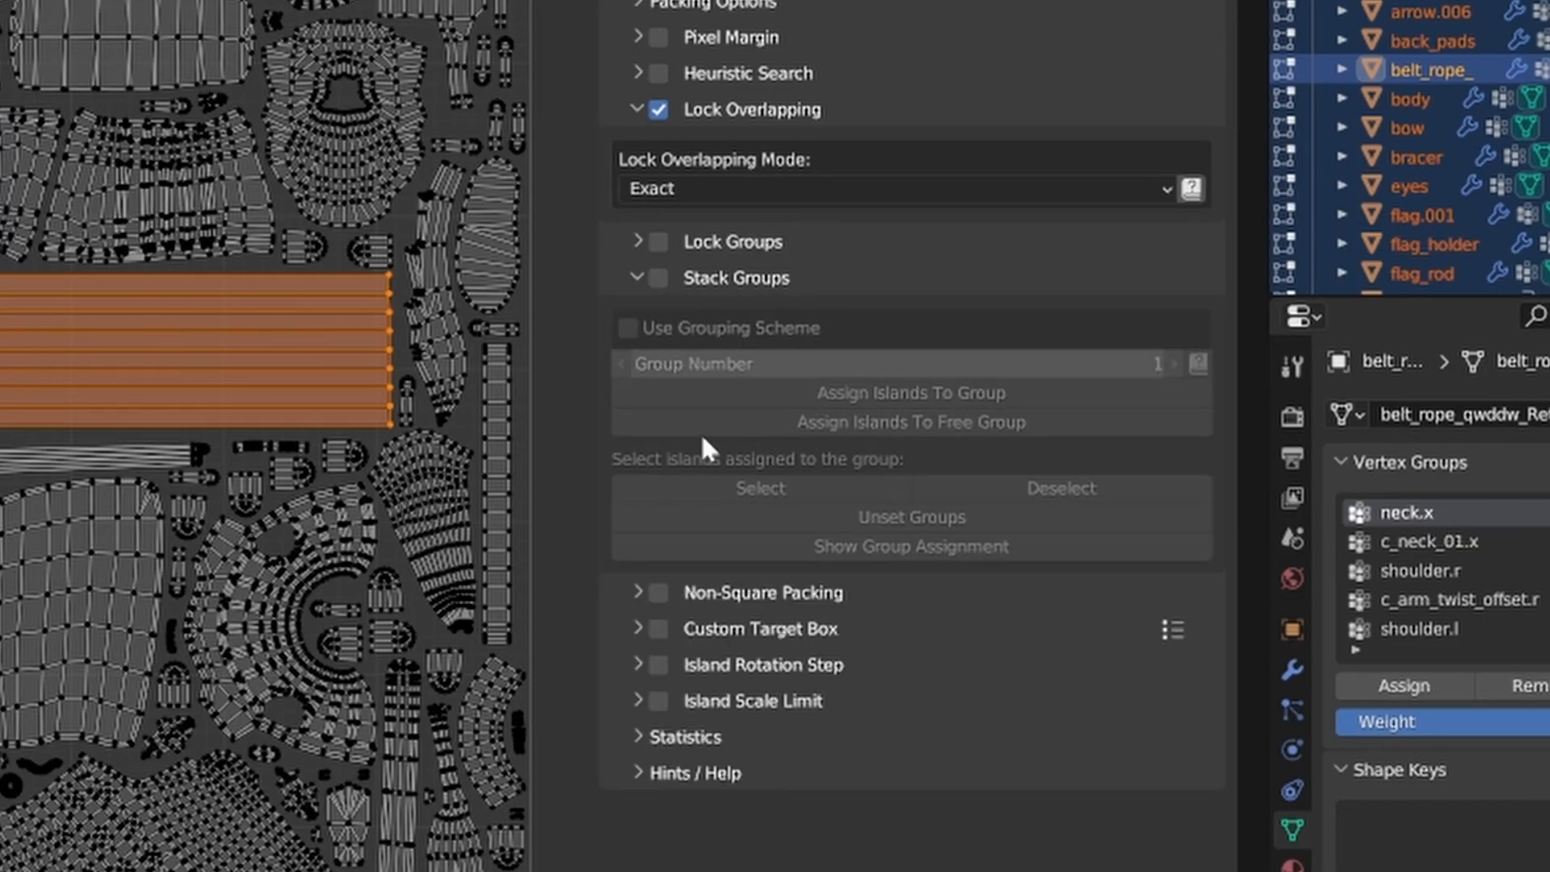
mouse_move(772, 518)
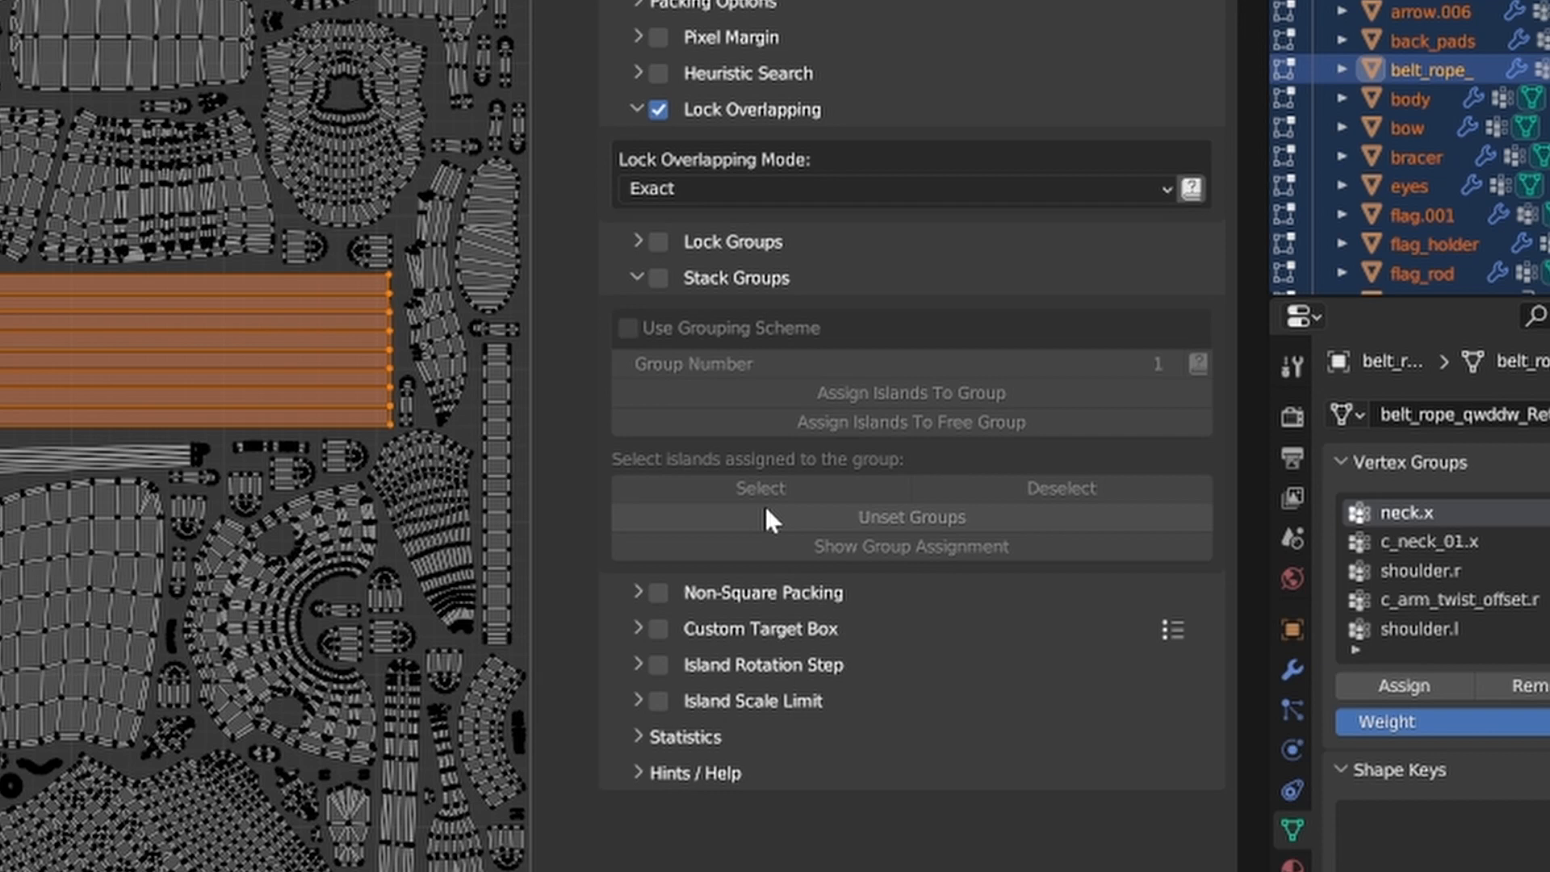